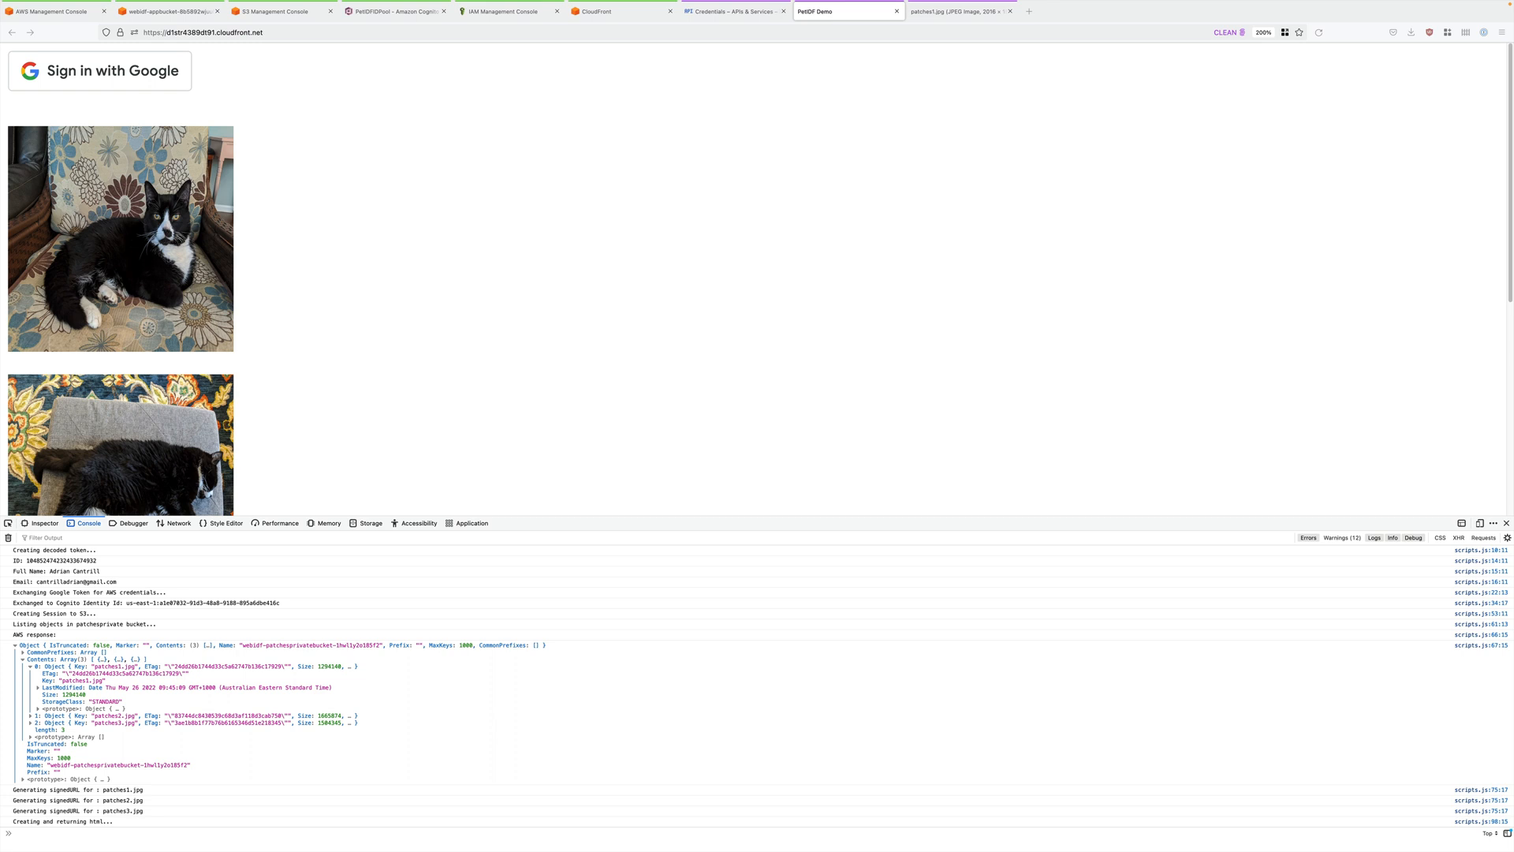
{"action": "mouse_move", "coordinate": [510, 231]}
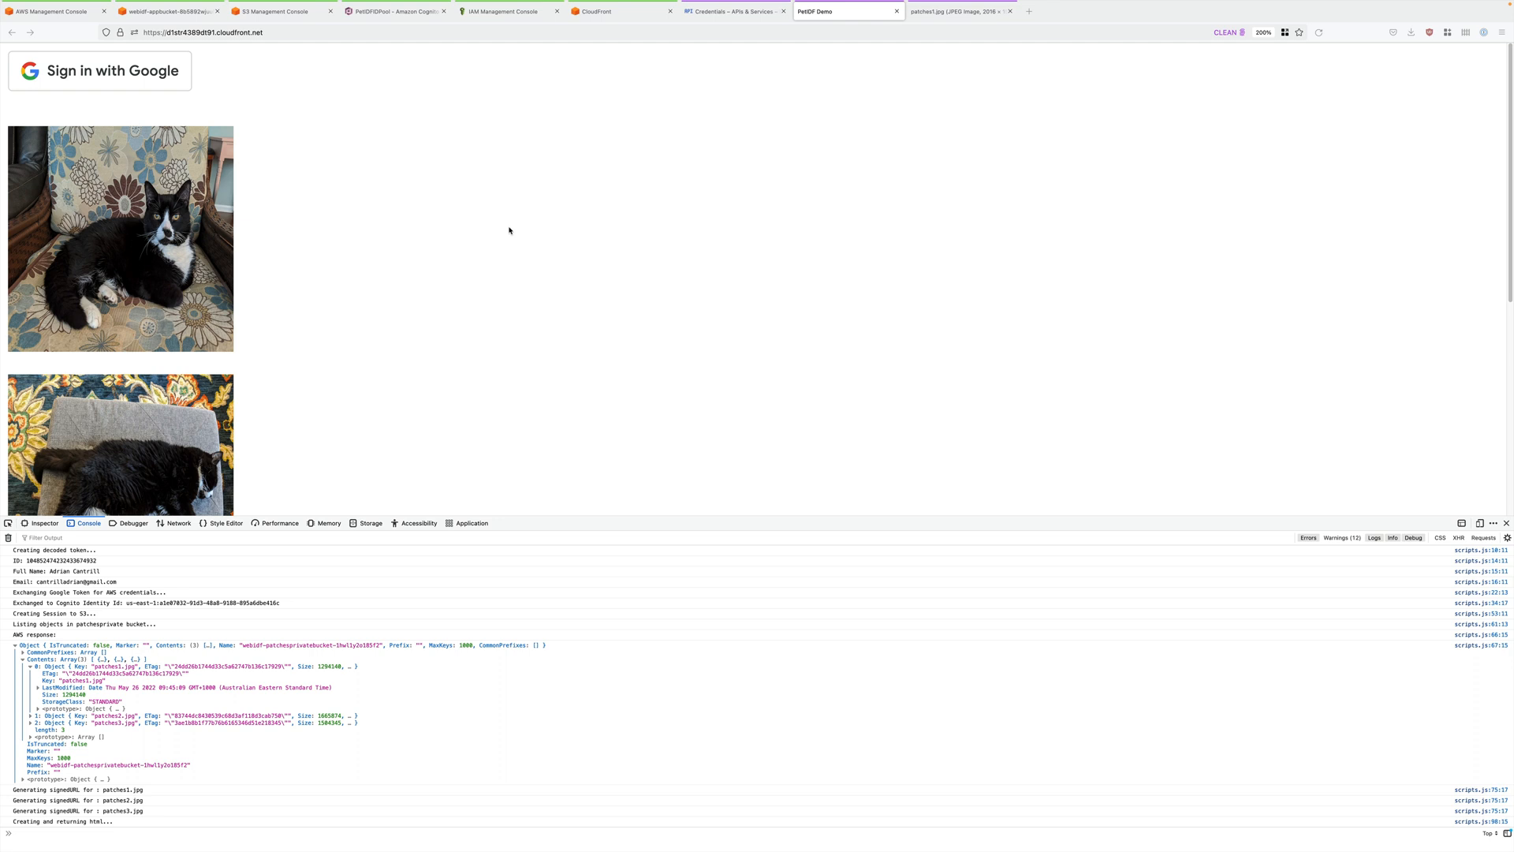
{"action": "mouse_move", "coordinate": [496, 221]}
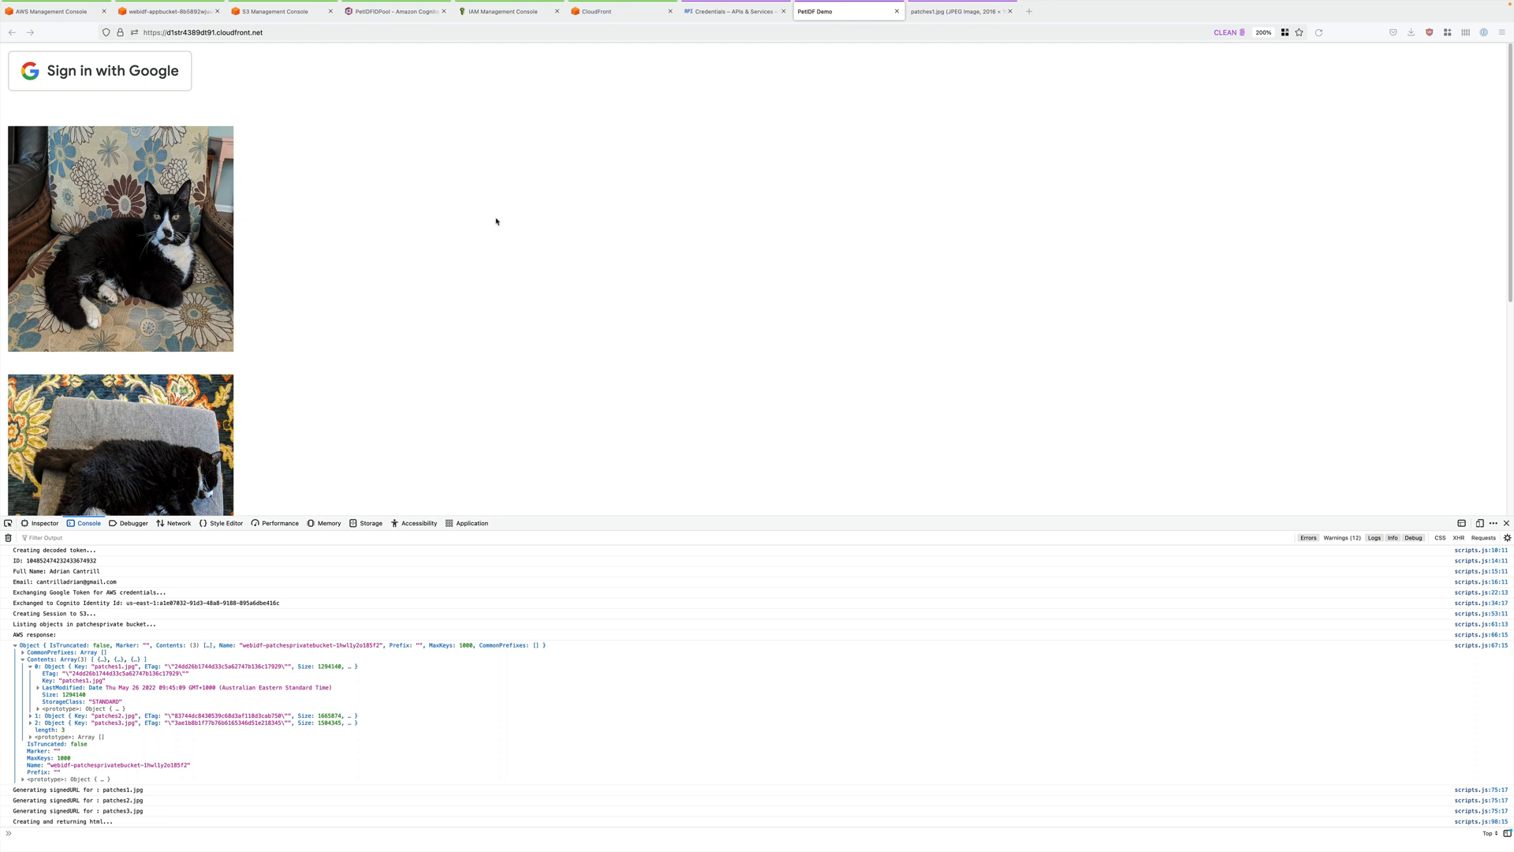
{"action": "mouse_move", "coordinate": [396, 11]}
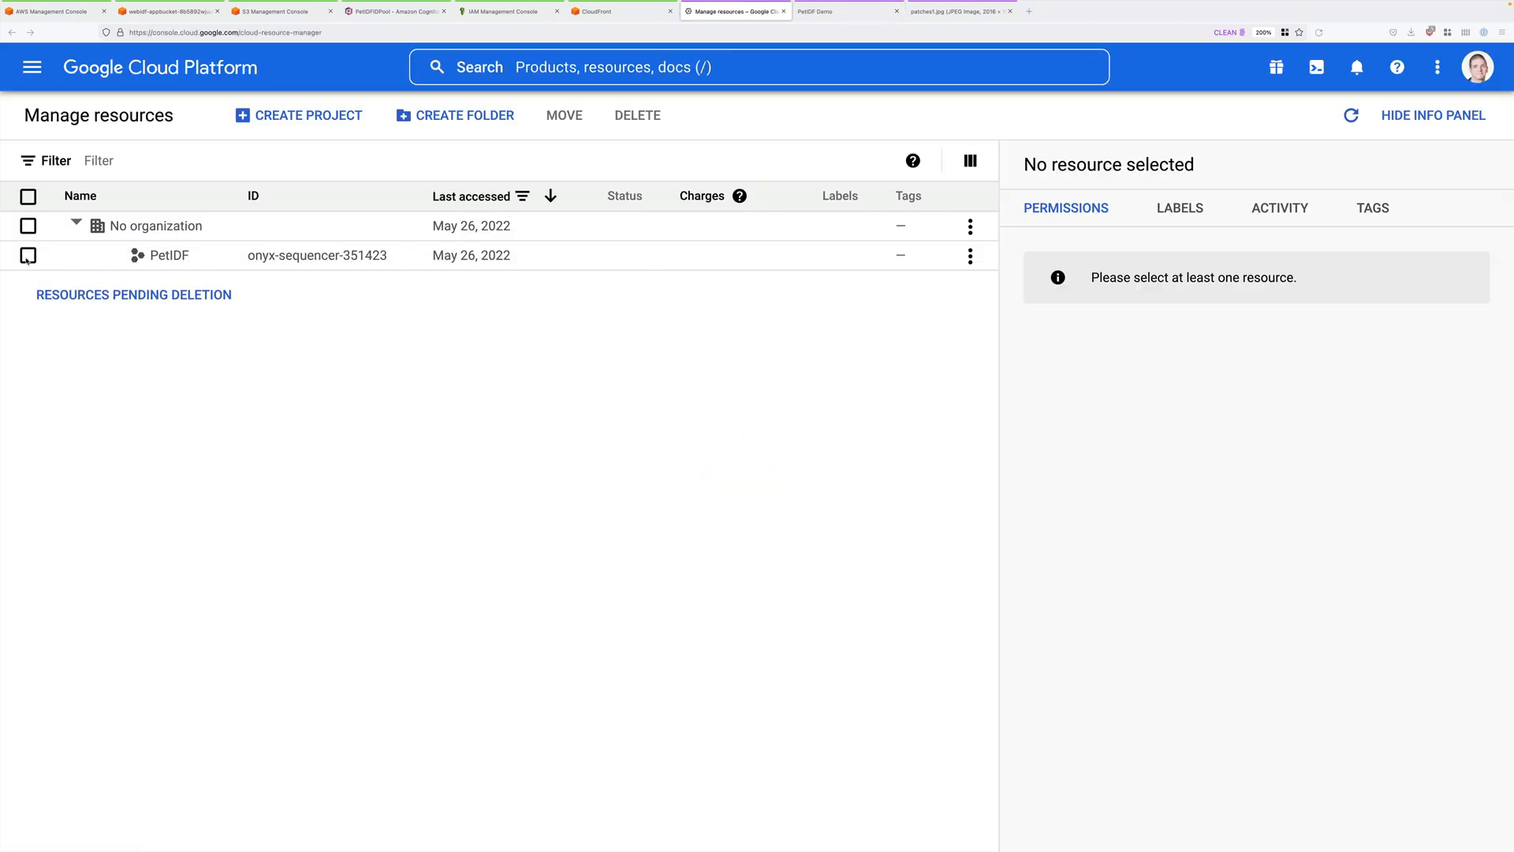
Step: Shut down the PetIDF project, confirming with project ID onyx-sequencer-351423, and dismiss the deletion notice
{"action": "left_click", "coordinate": [29, 255]}
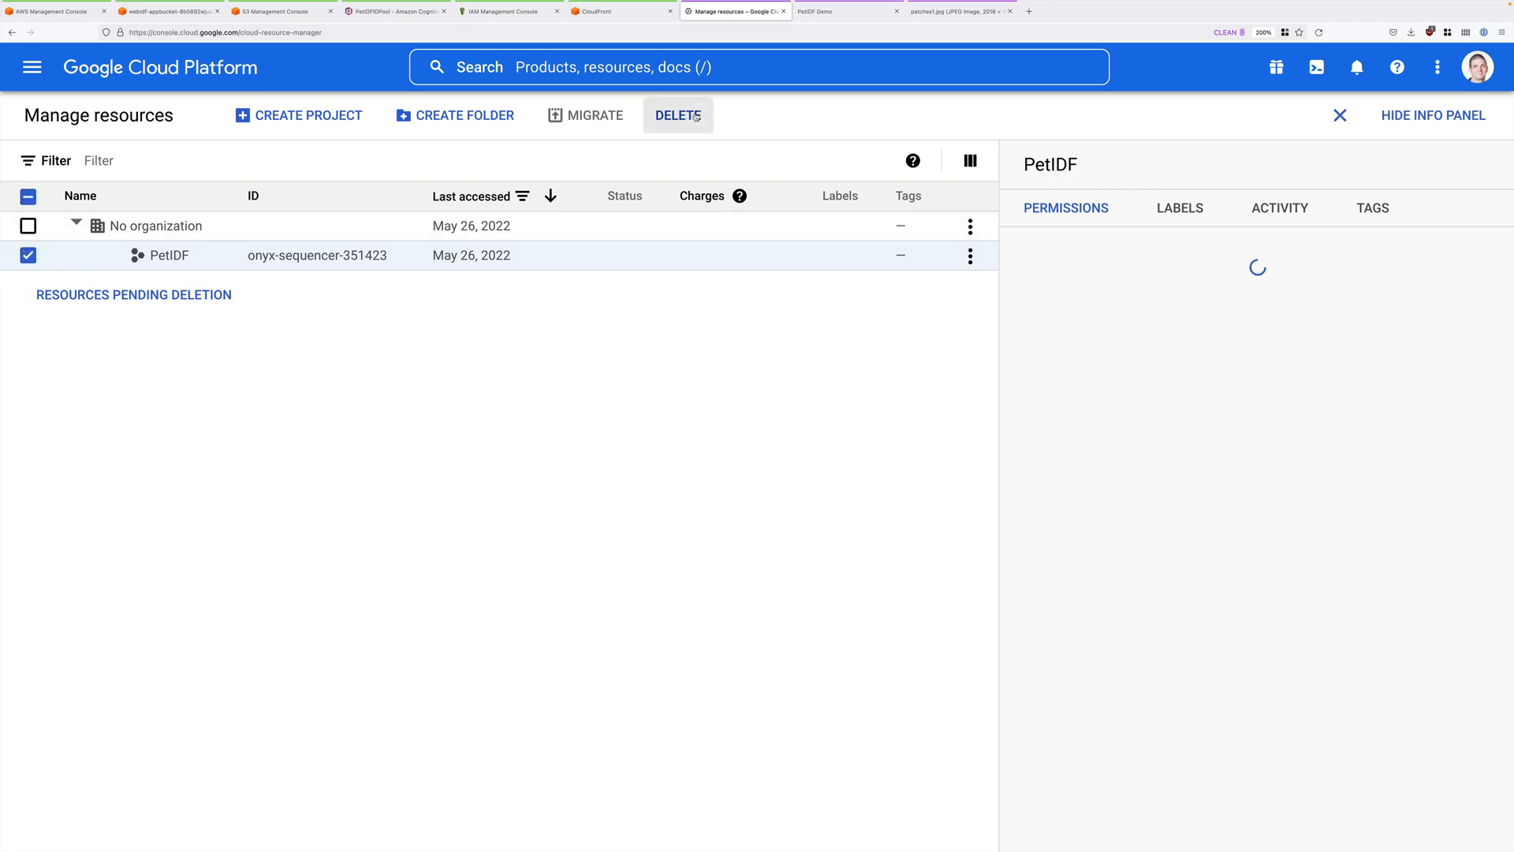
{"action": "left_click", "coordinate": [678, 115]}
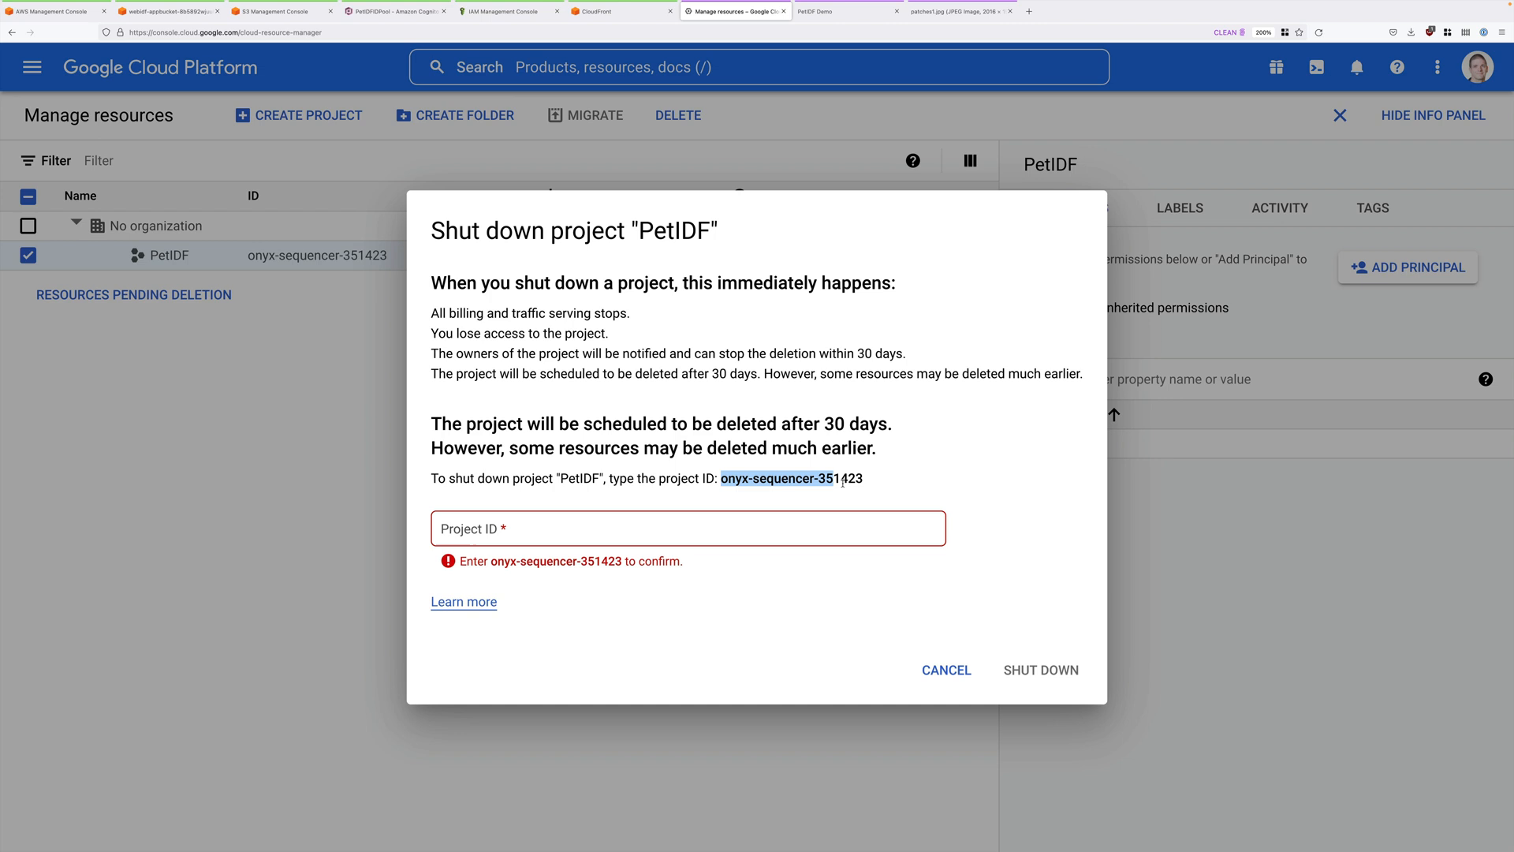
{"action": "type", "text": "onyx-sequencer-351423"}
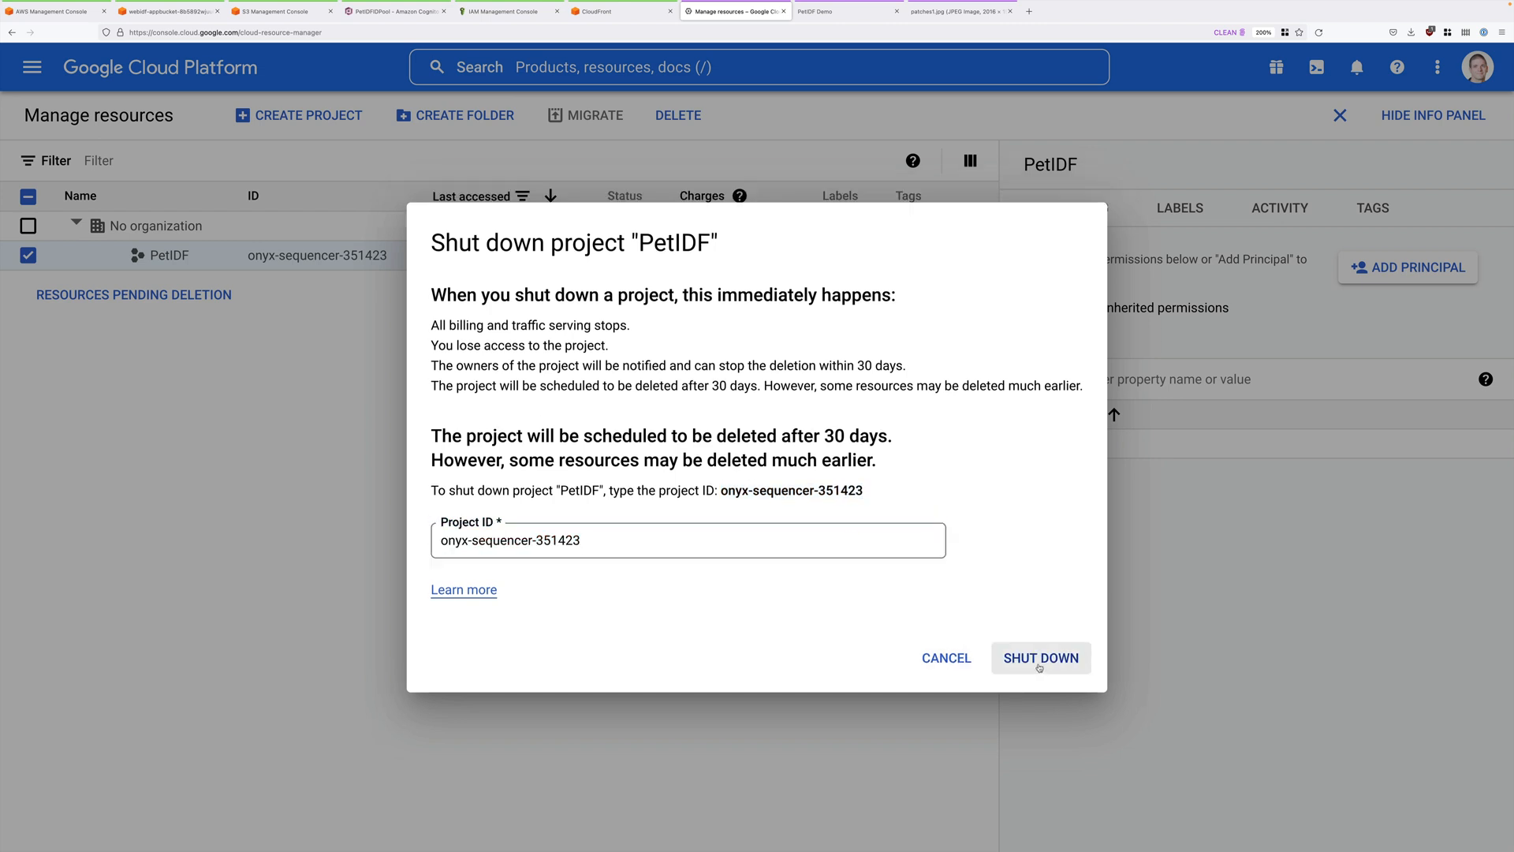
{"action": "left_click", "coordinate": [1039, 658]}
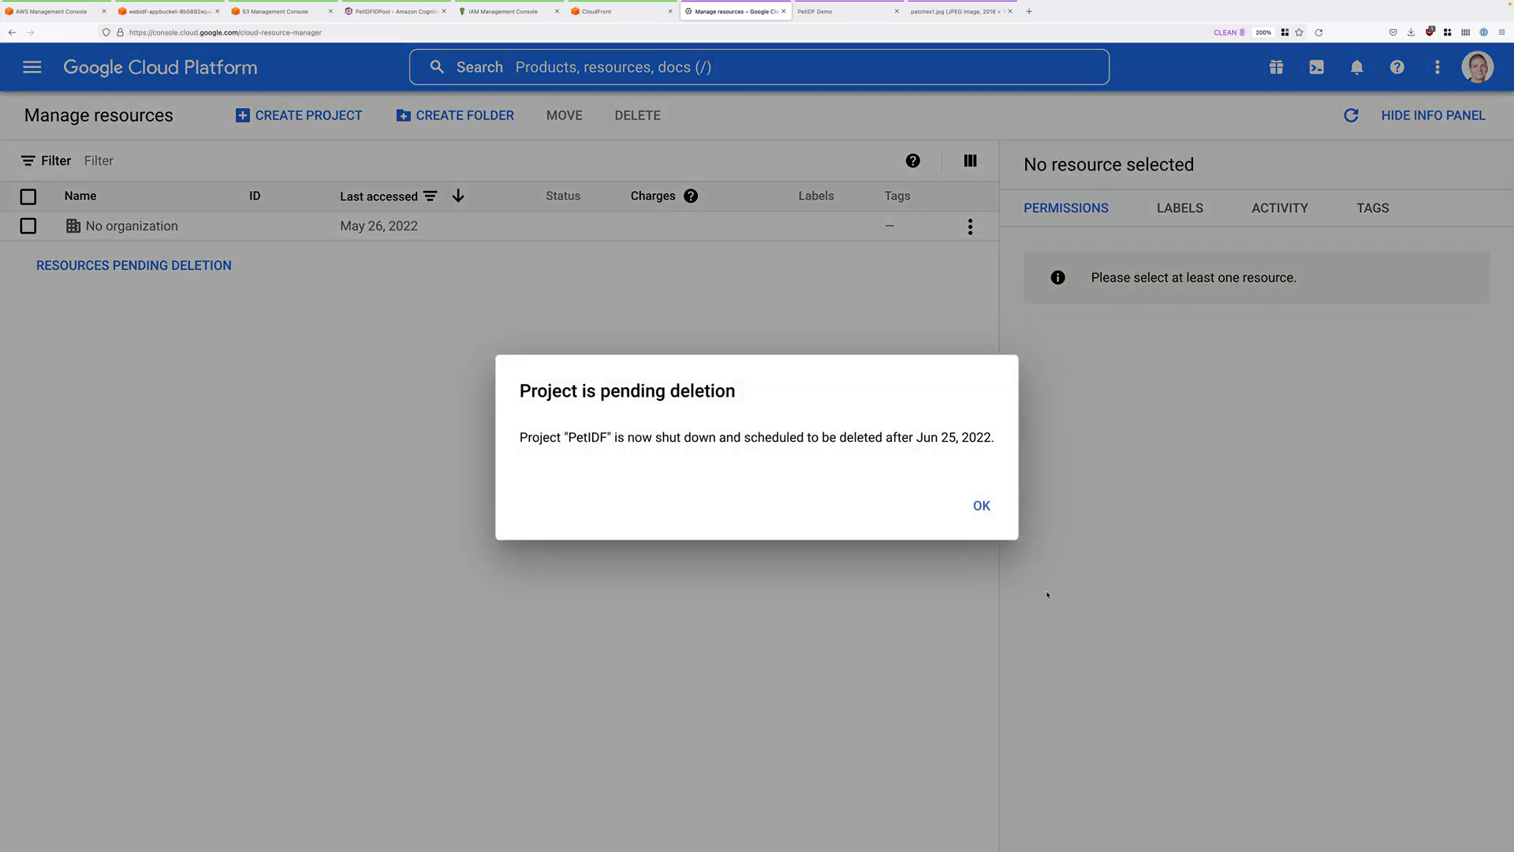
{"action": "mouse_move", "coordinate": [981, 505]}
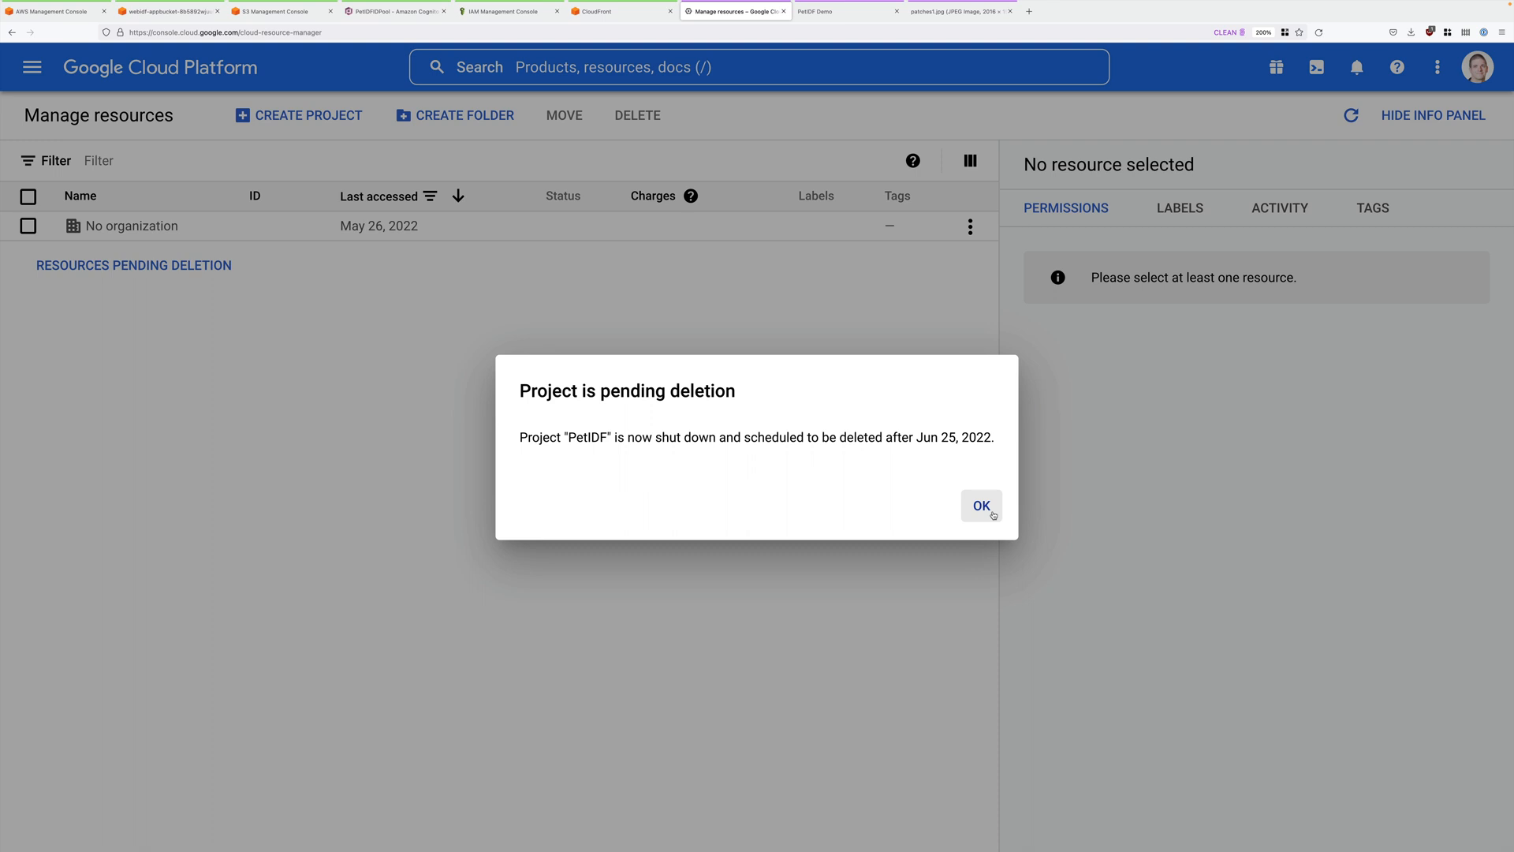
{"action": "left_click", "coordinate": [982, 507]}
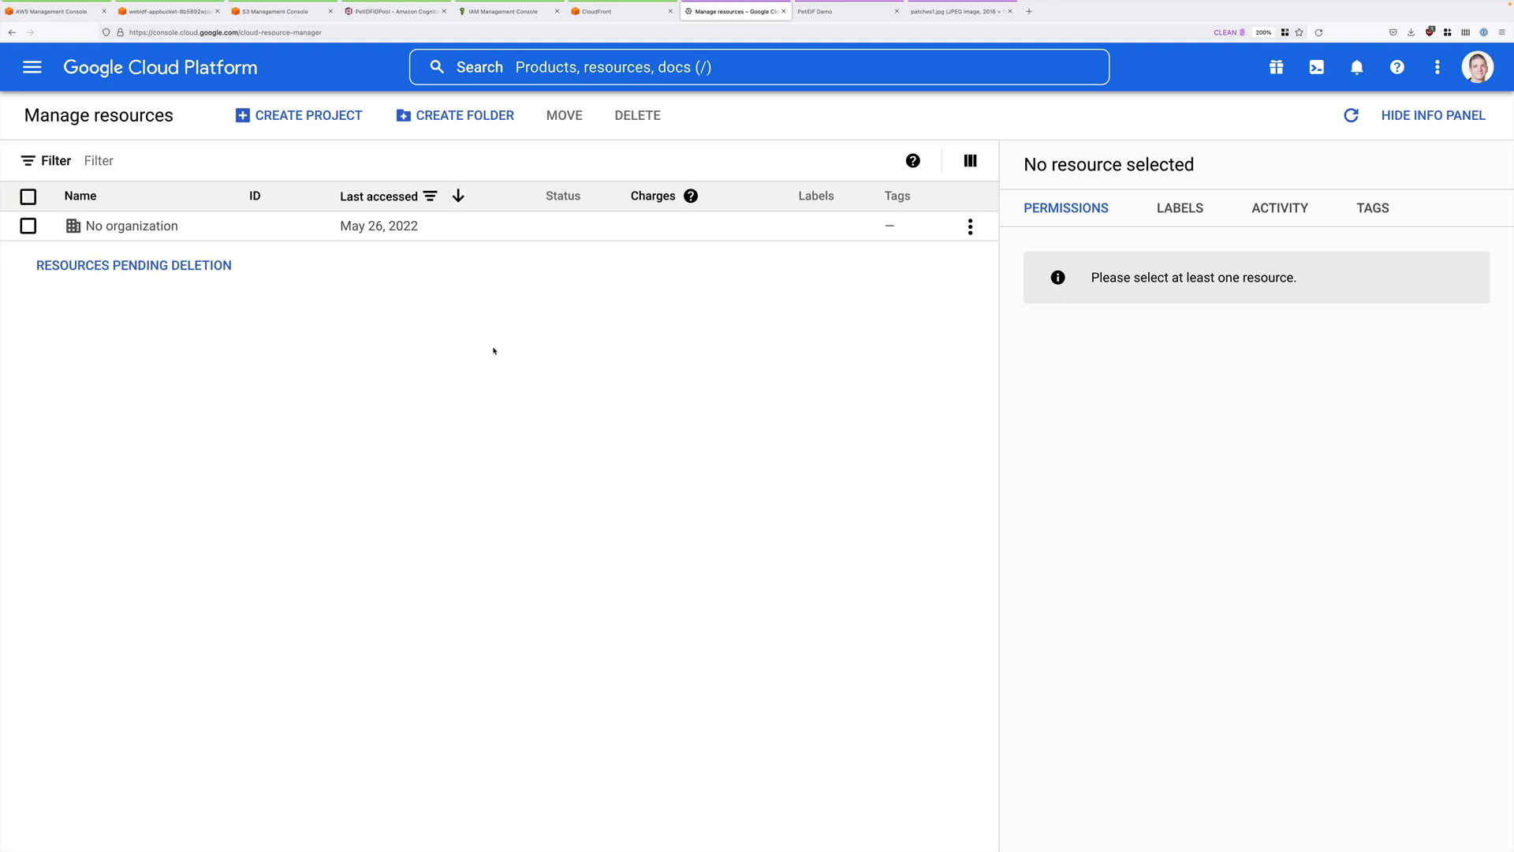
Step: Delete the PetIDFIDPool identity pool from Cognito Federated Identities via its edit settings
{"action": "left_click", "coordinate": [394, 11]}
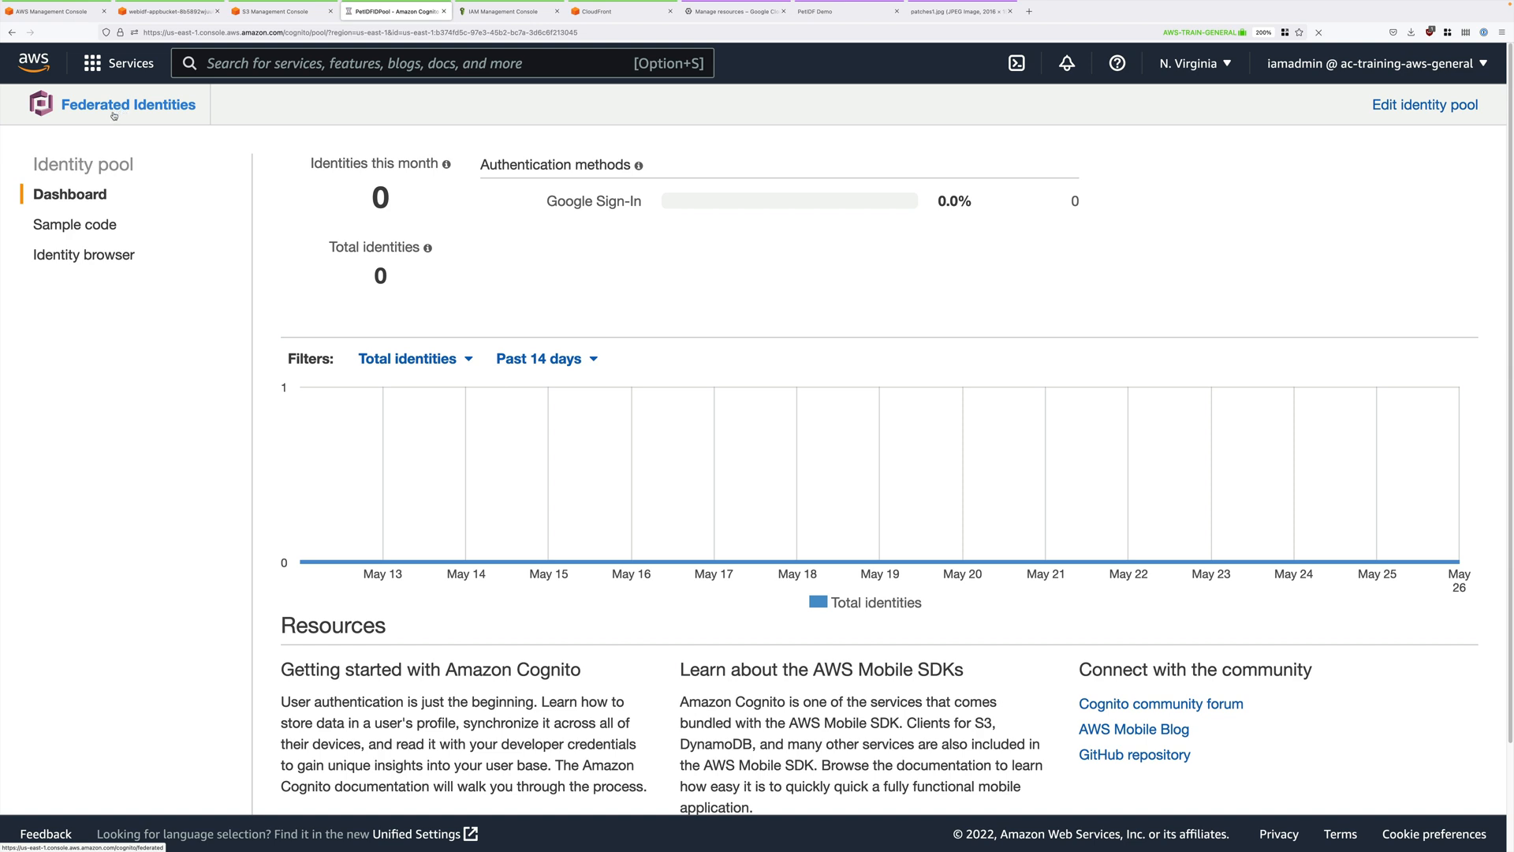
{"action": "left_click", "coordinate": [128, 104]}
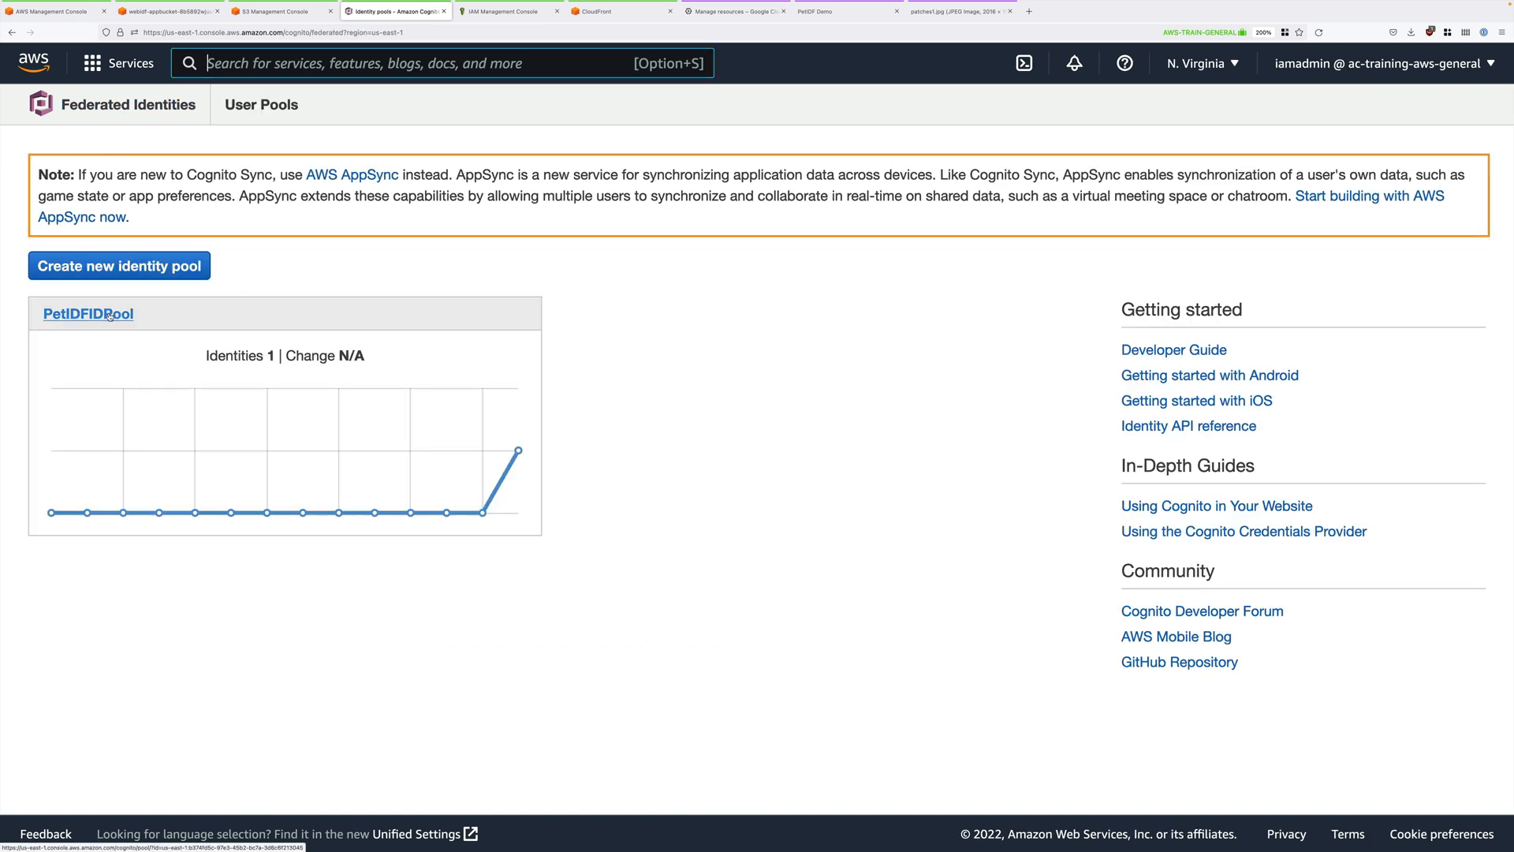
{"action": "left_click", "coordinate": [89, 312]}
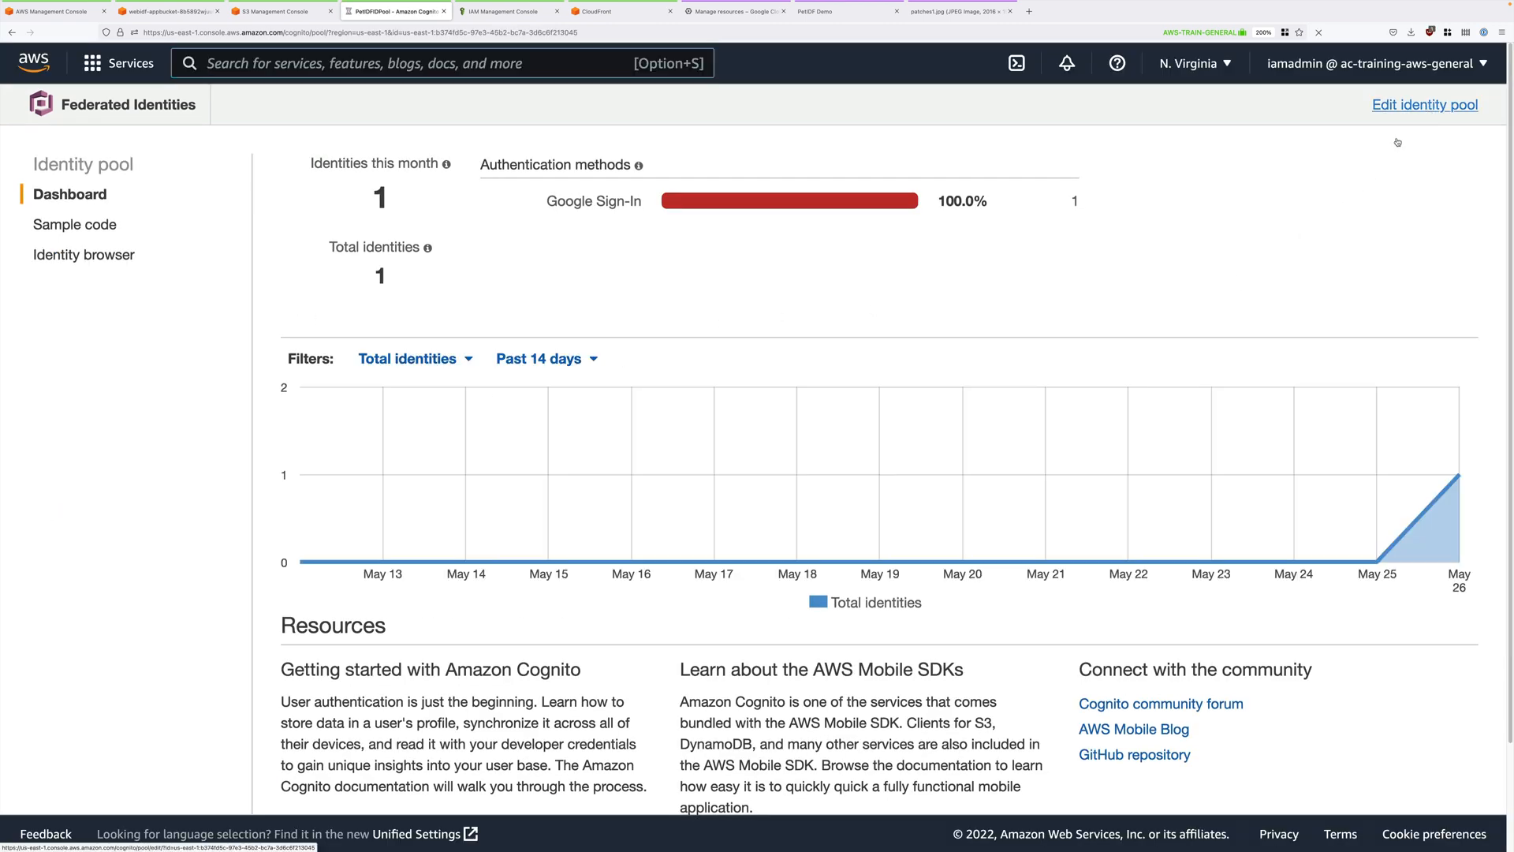
{"action": "left_click", "coordinate": [1423, 104]}
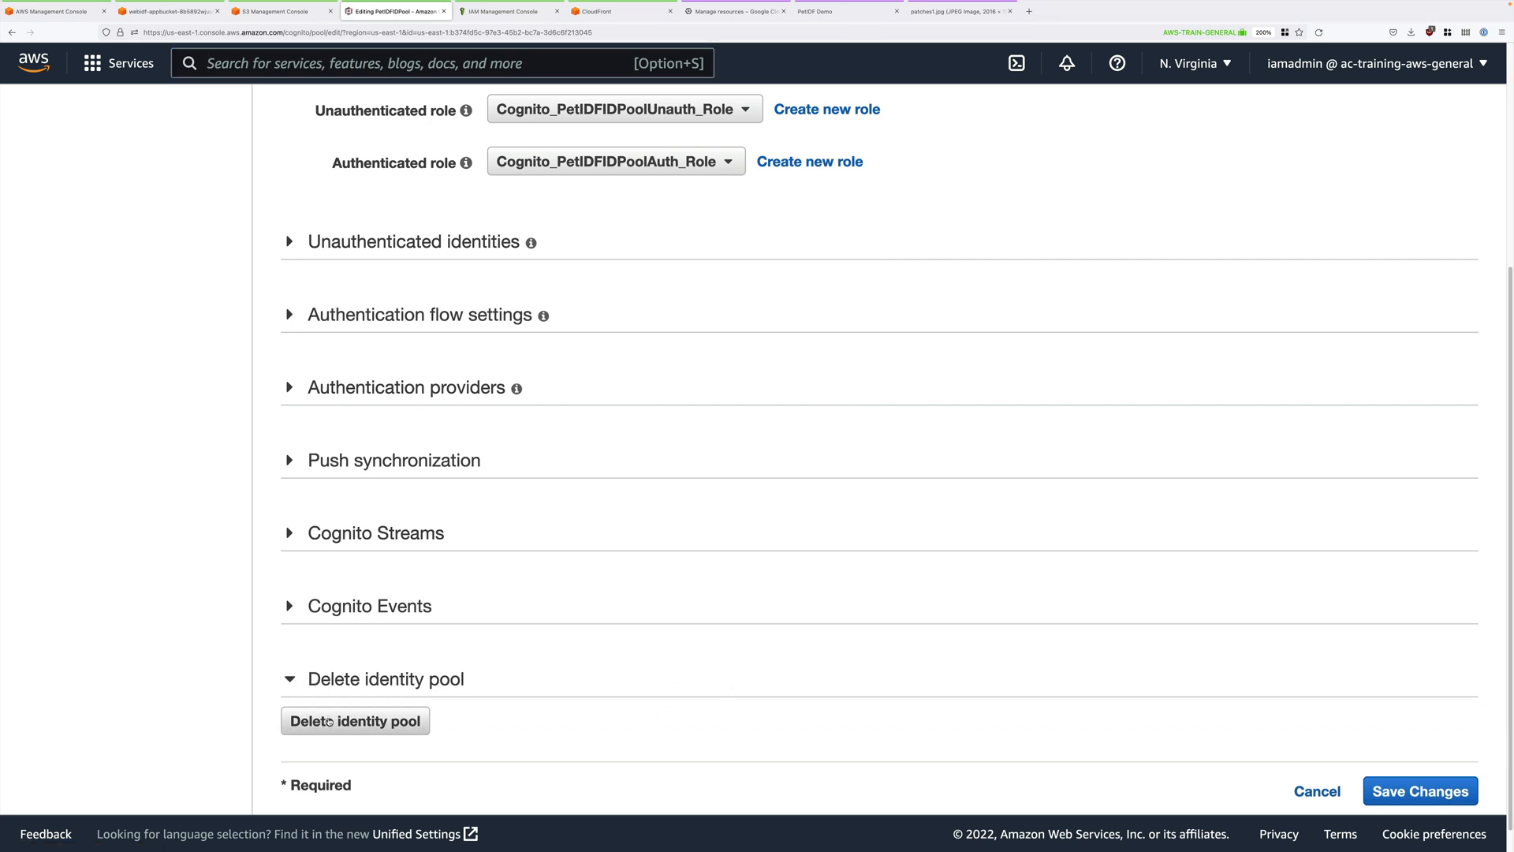
{"action": "left_click", "coordinate": [354, 721]}
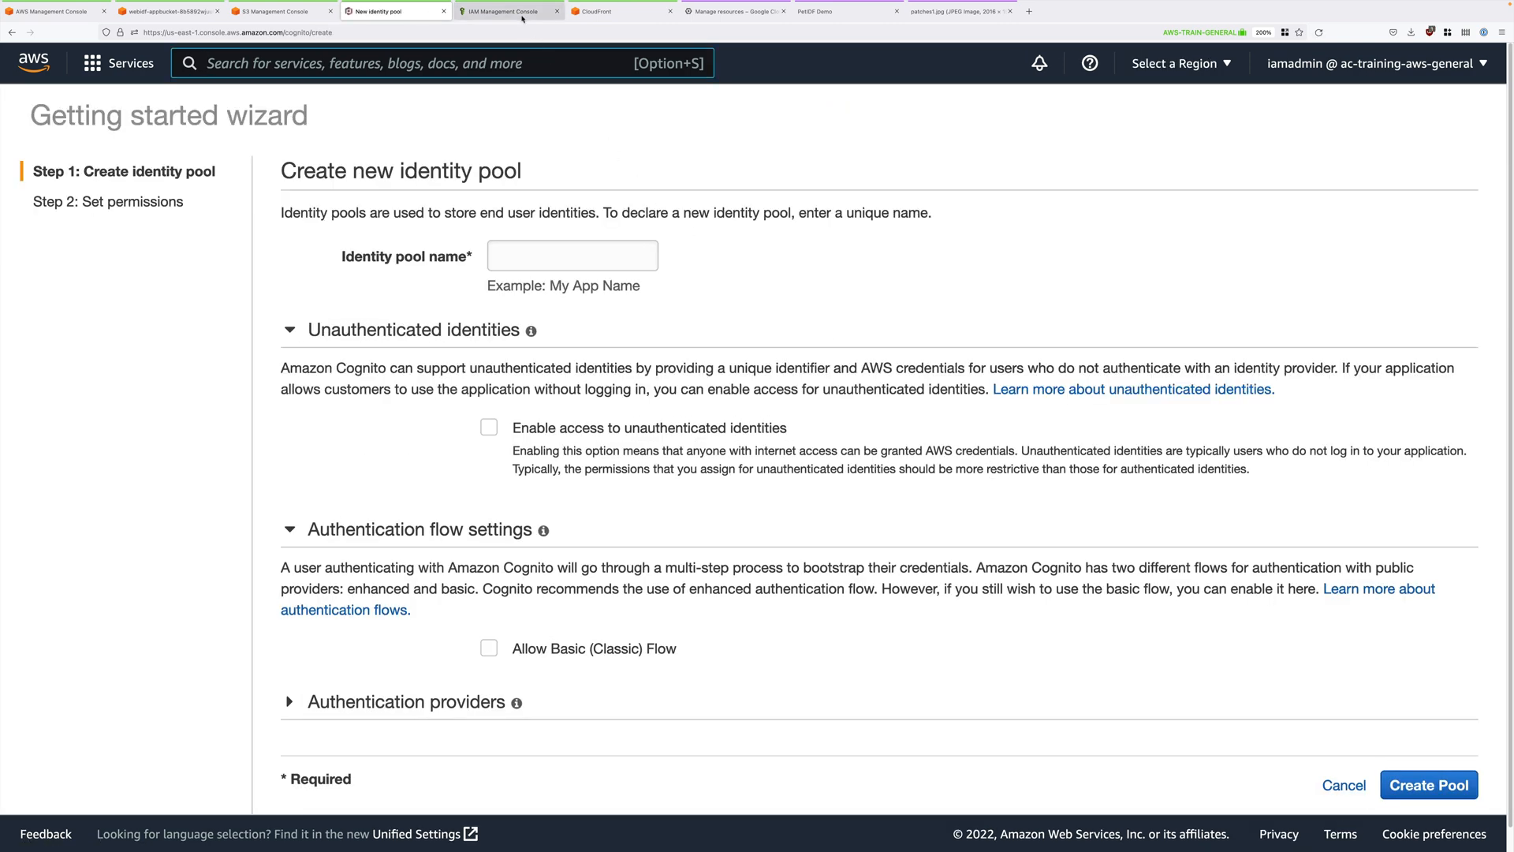
Step: Delete the Cognito_PetIDFIDPoolAuth_Role and Cognito_PetIDFIDPoolUnauth_Role IAM roles, leaving 17 roles
{"action": "left_click", "coordinate": [510, 11]}
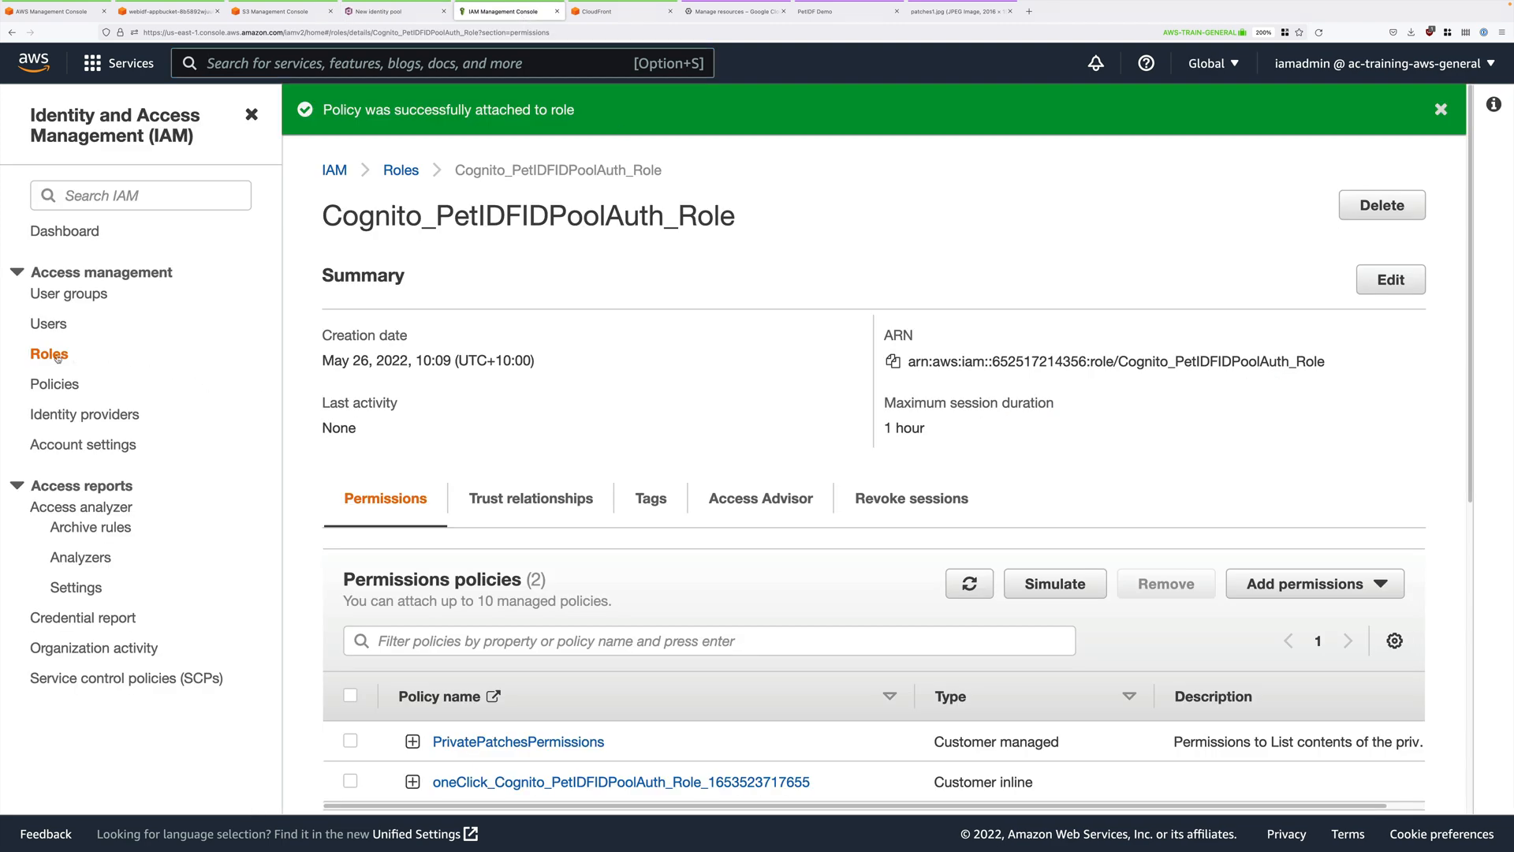
{"action": "left_click", "coordinate": [399, 171]}
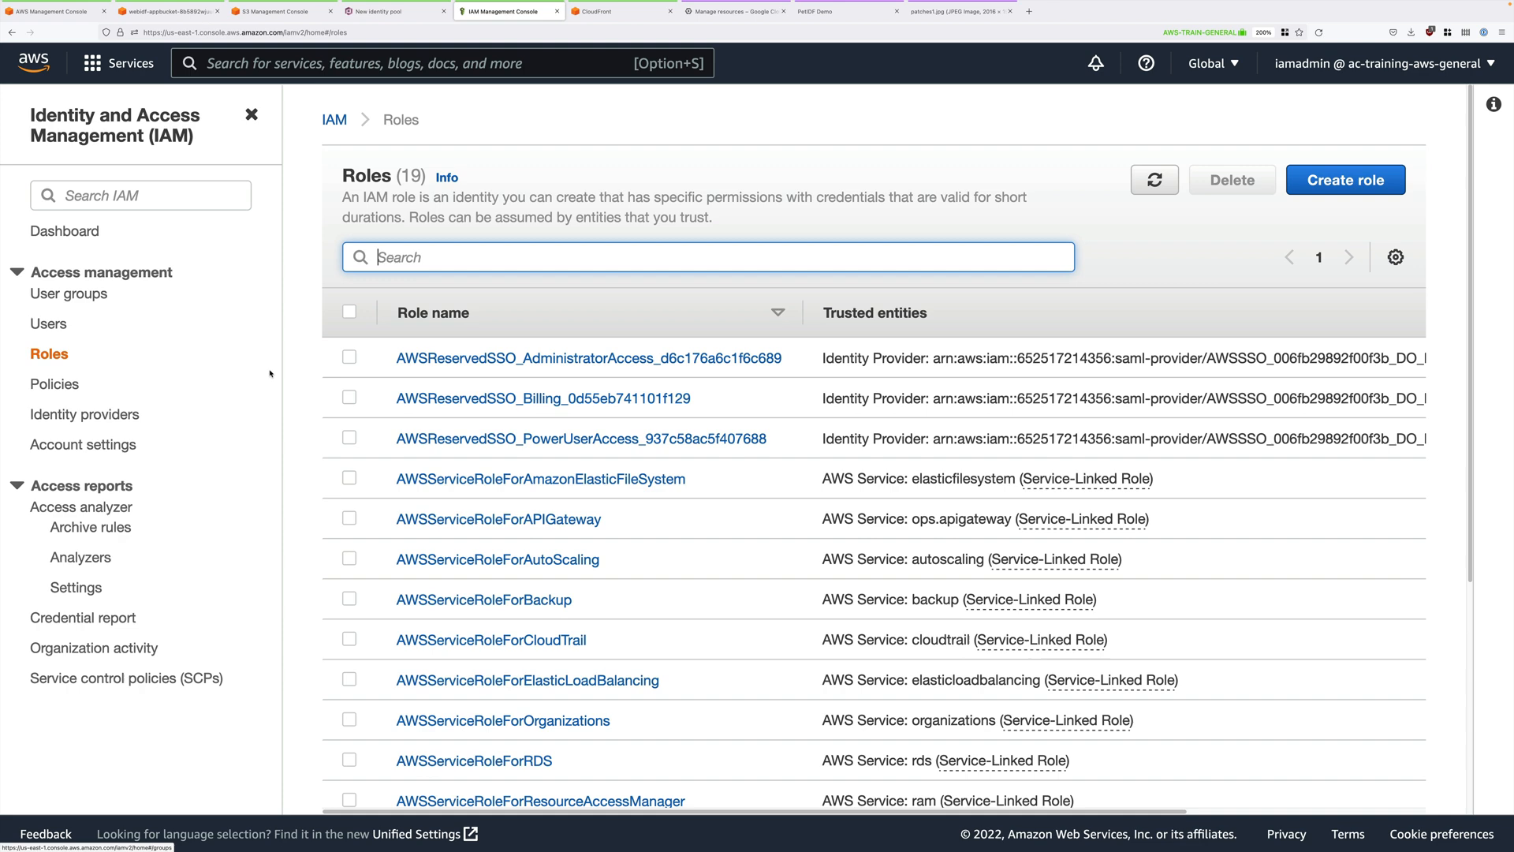
{"action": "scroll", "scroll_direction": "down", "scroll_amount": 3}
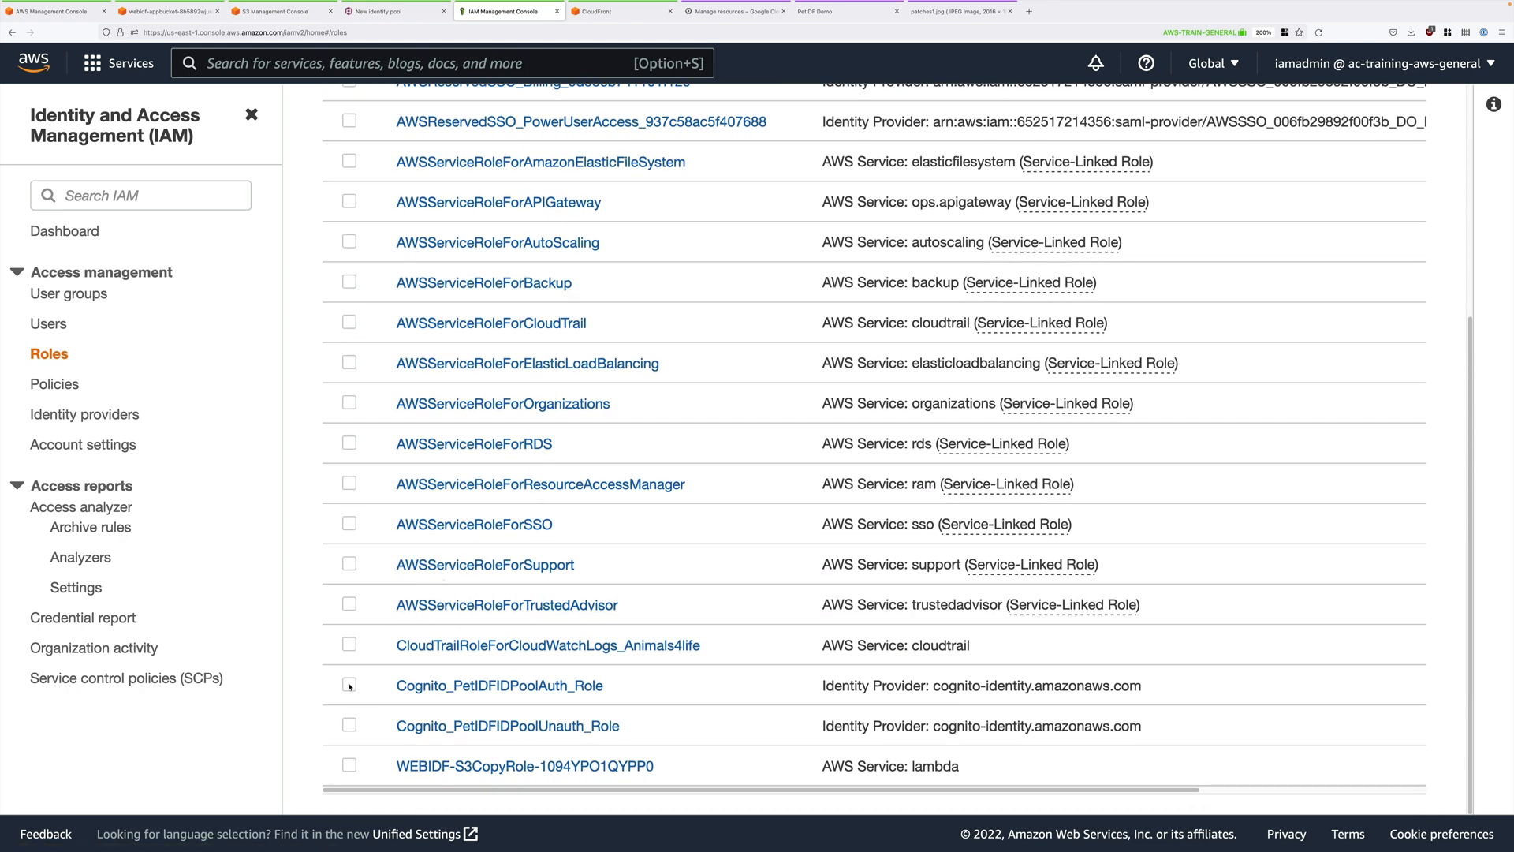
{"action": "left_click", "coordinate": [348, 686]}
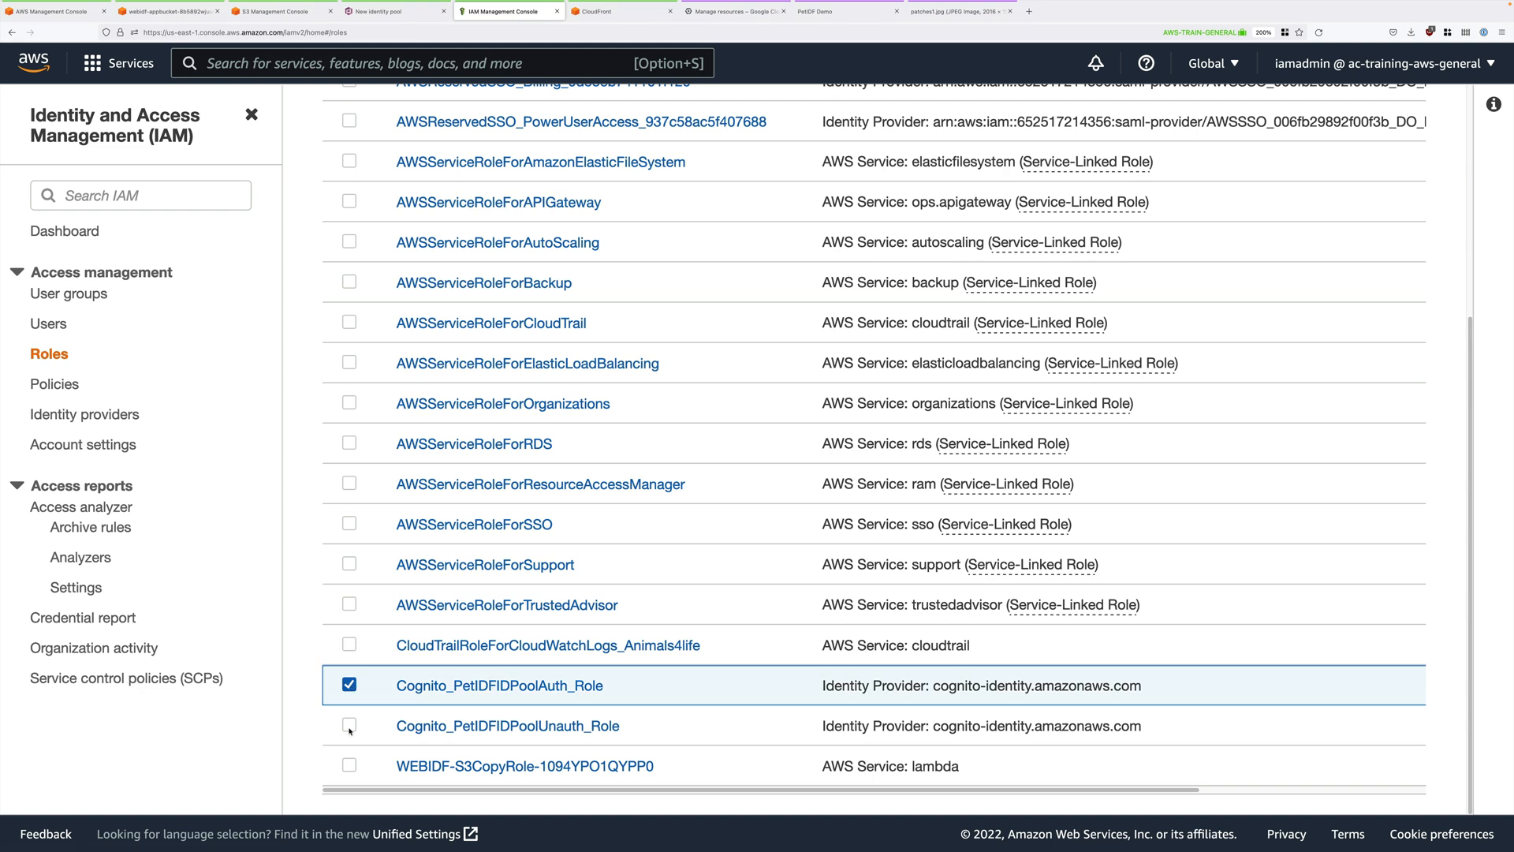
{"action": "left_click", "coordinate": [349, 726]}
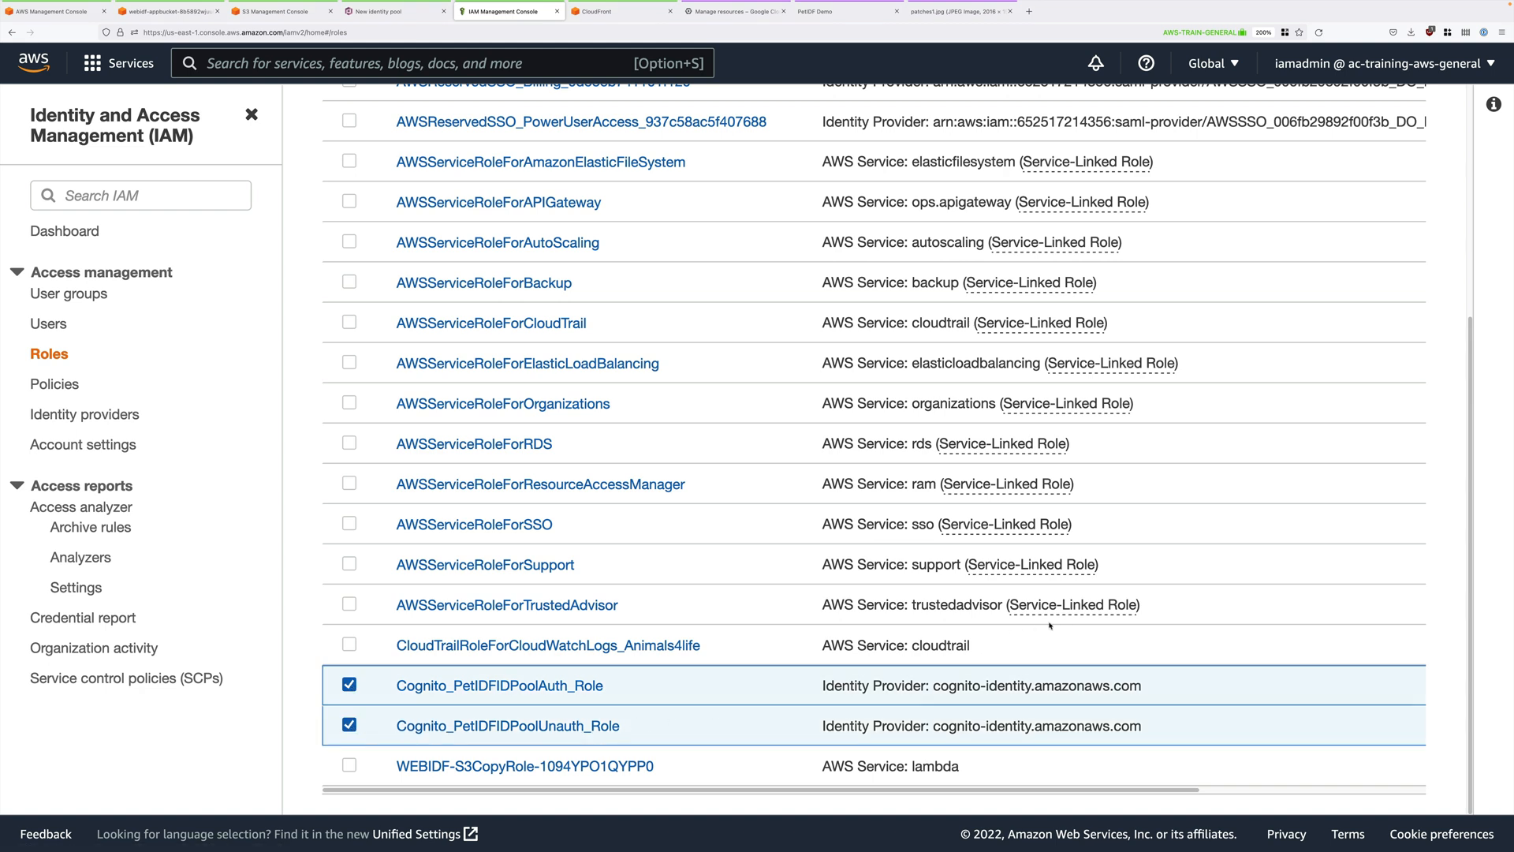
{"action": "mouse_move", "coordinate": [1133, 619]}
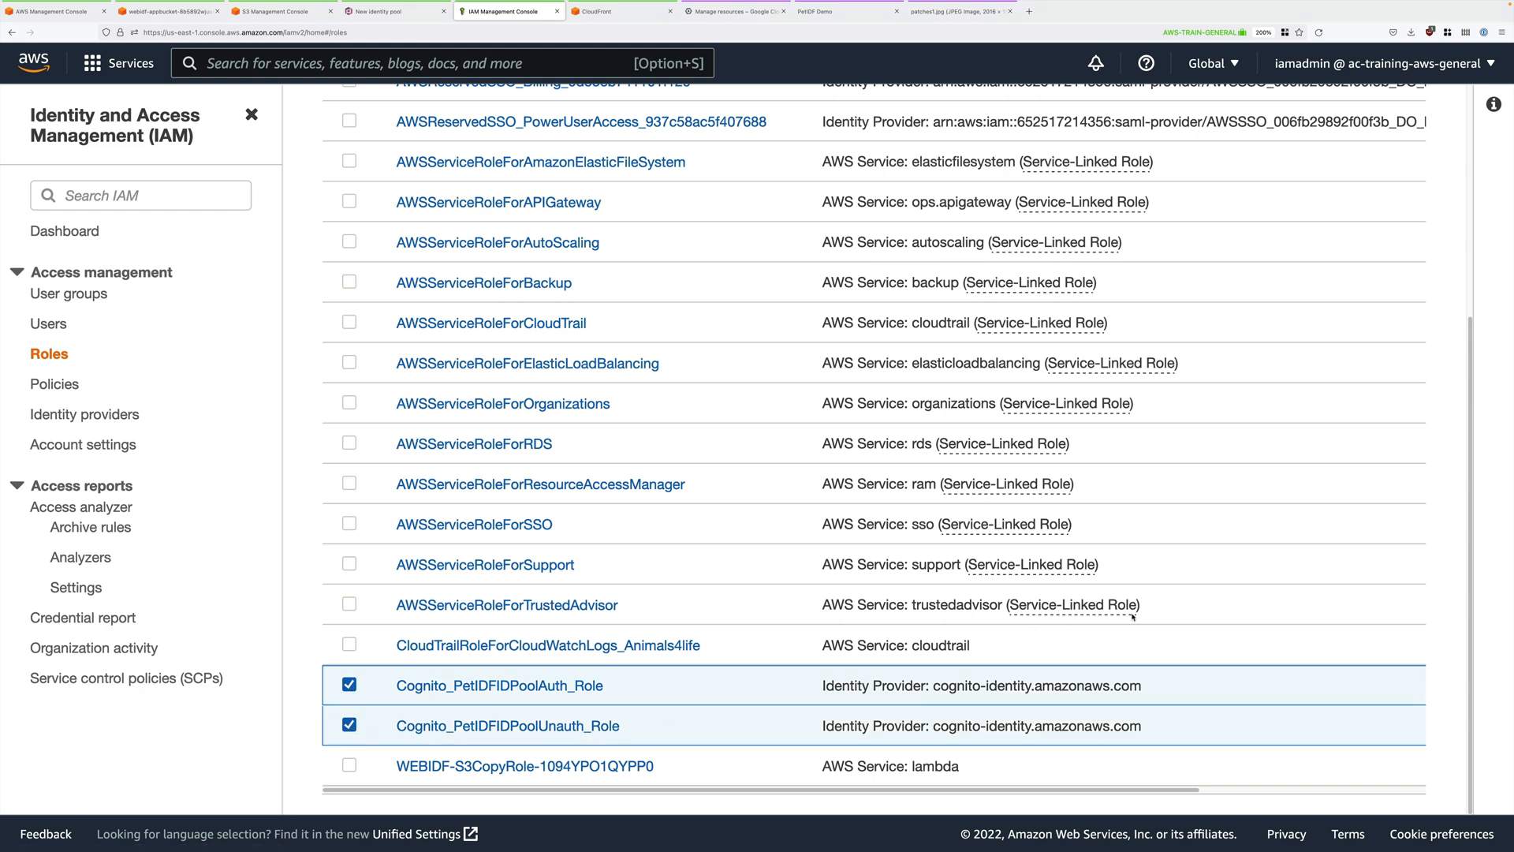
{"action": "mouse_move", "coordinate": [1273, 622]}
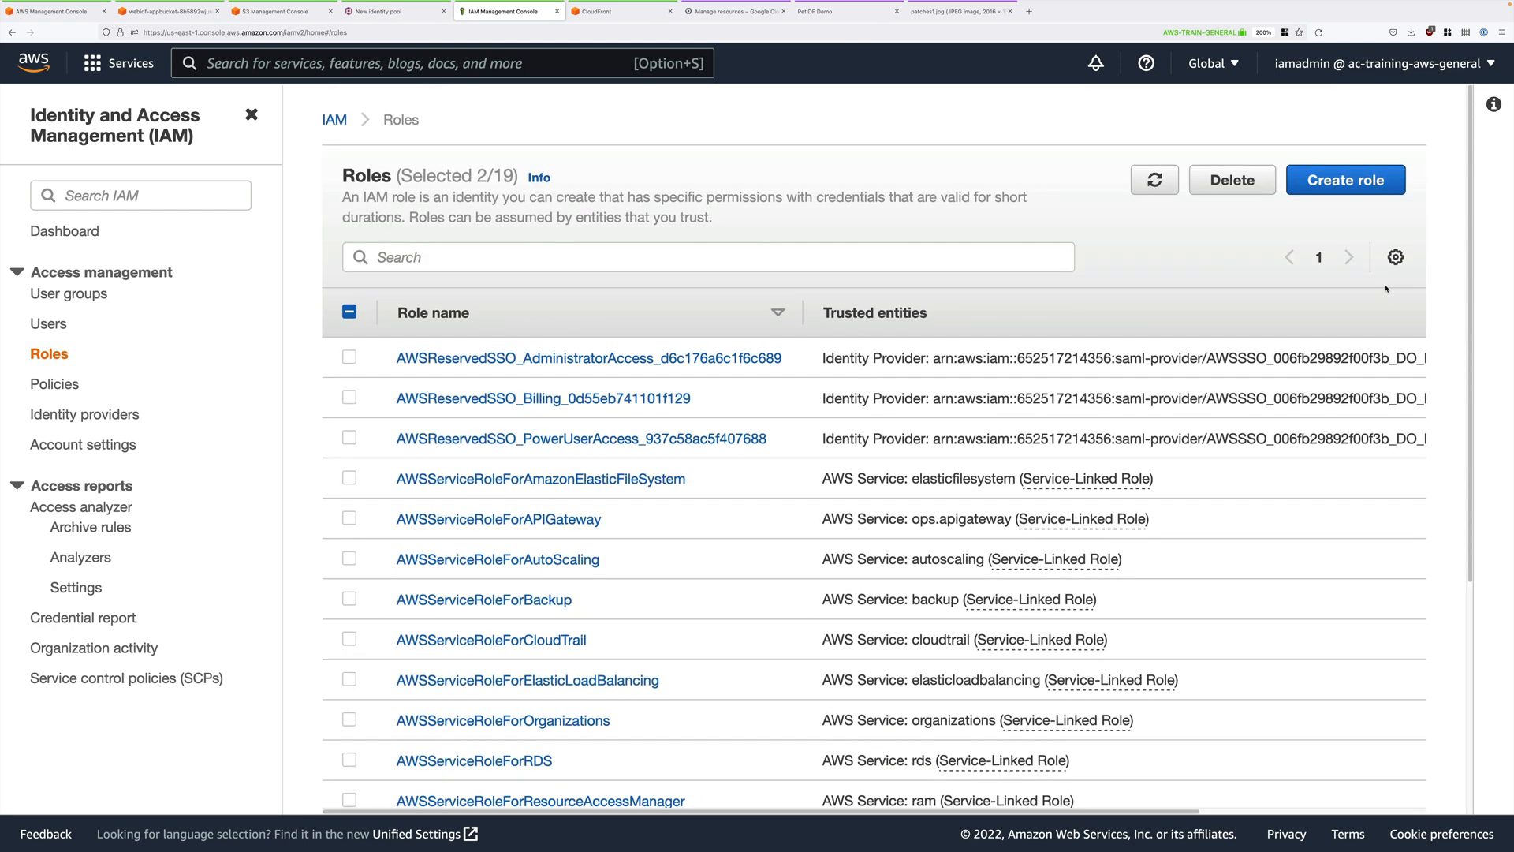
{"action": "left_click", "coordinate": [1232, 180]}
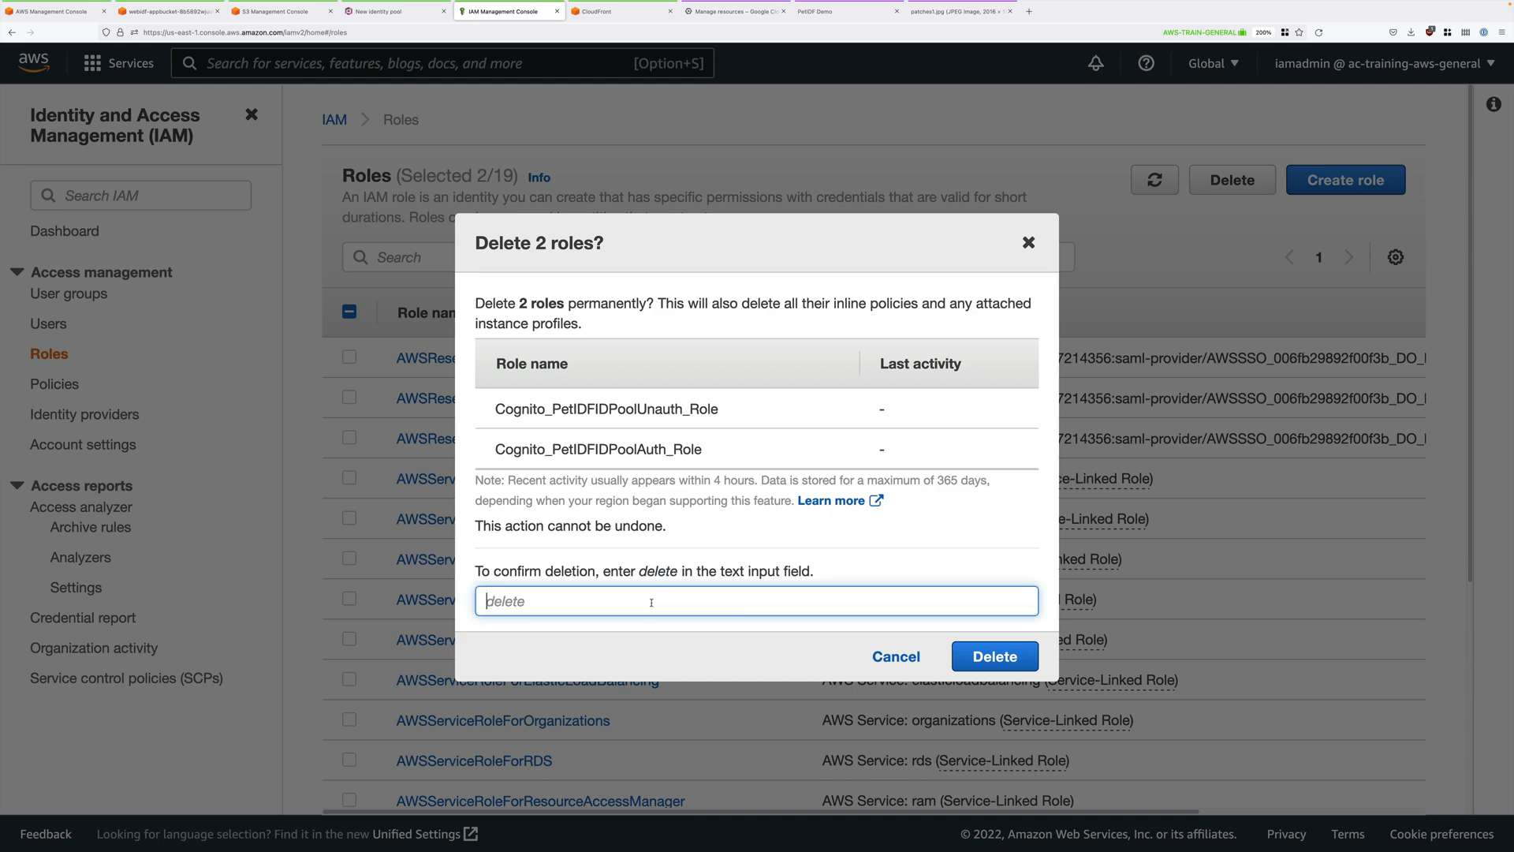
{"action": "left_click", "coordinate": [994, 656]}
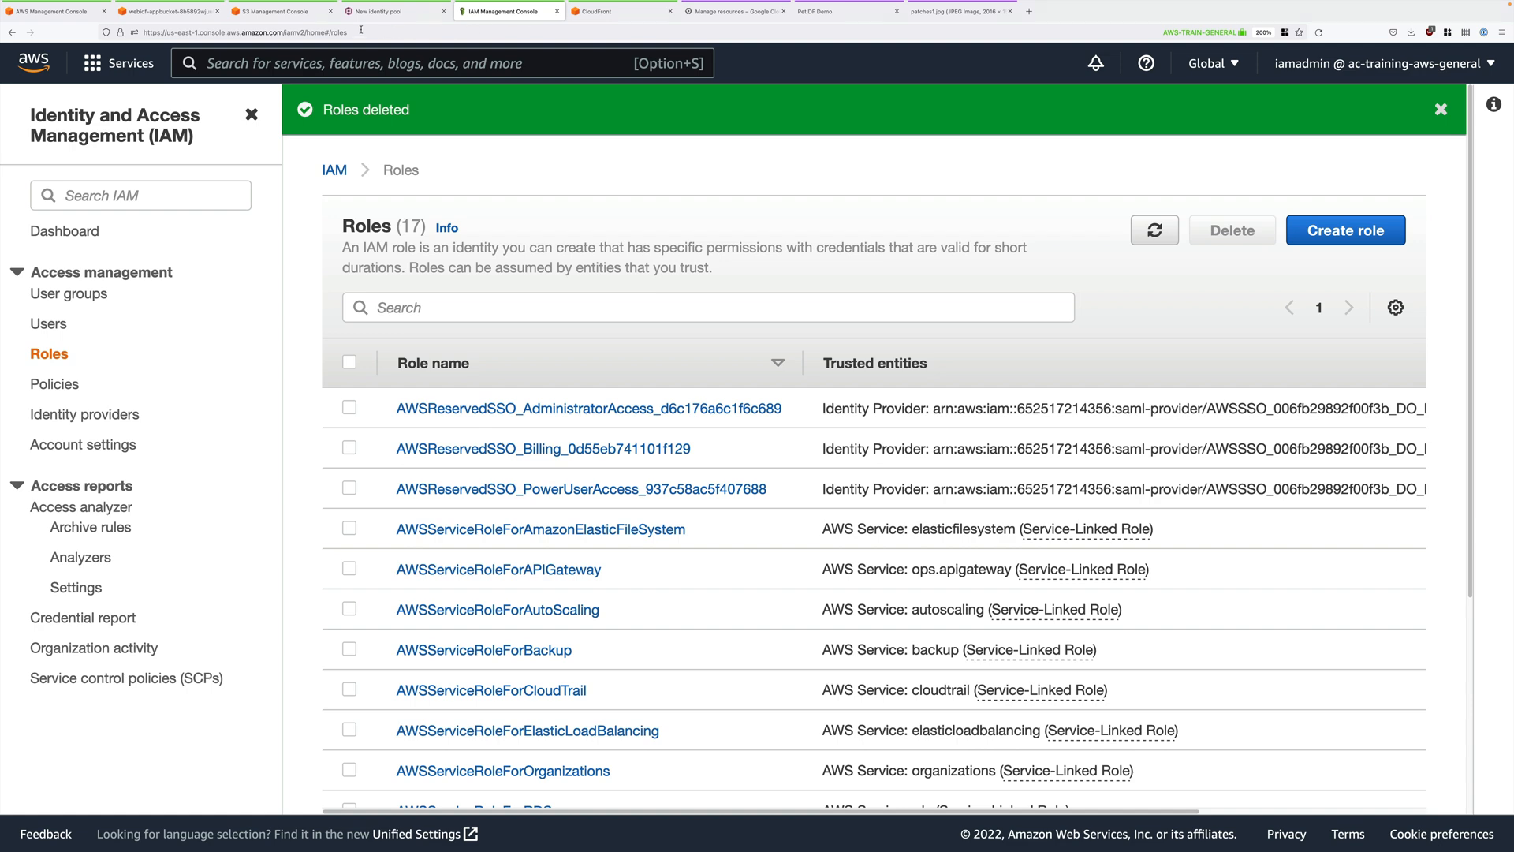
Step: Search the console for 'cloudformati' to locate the CloudFormation service
{"action": "type", "text": "cloudformation"}
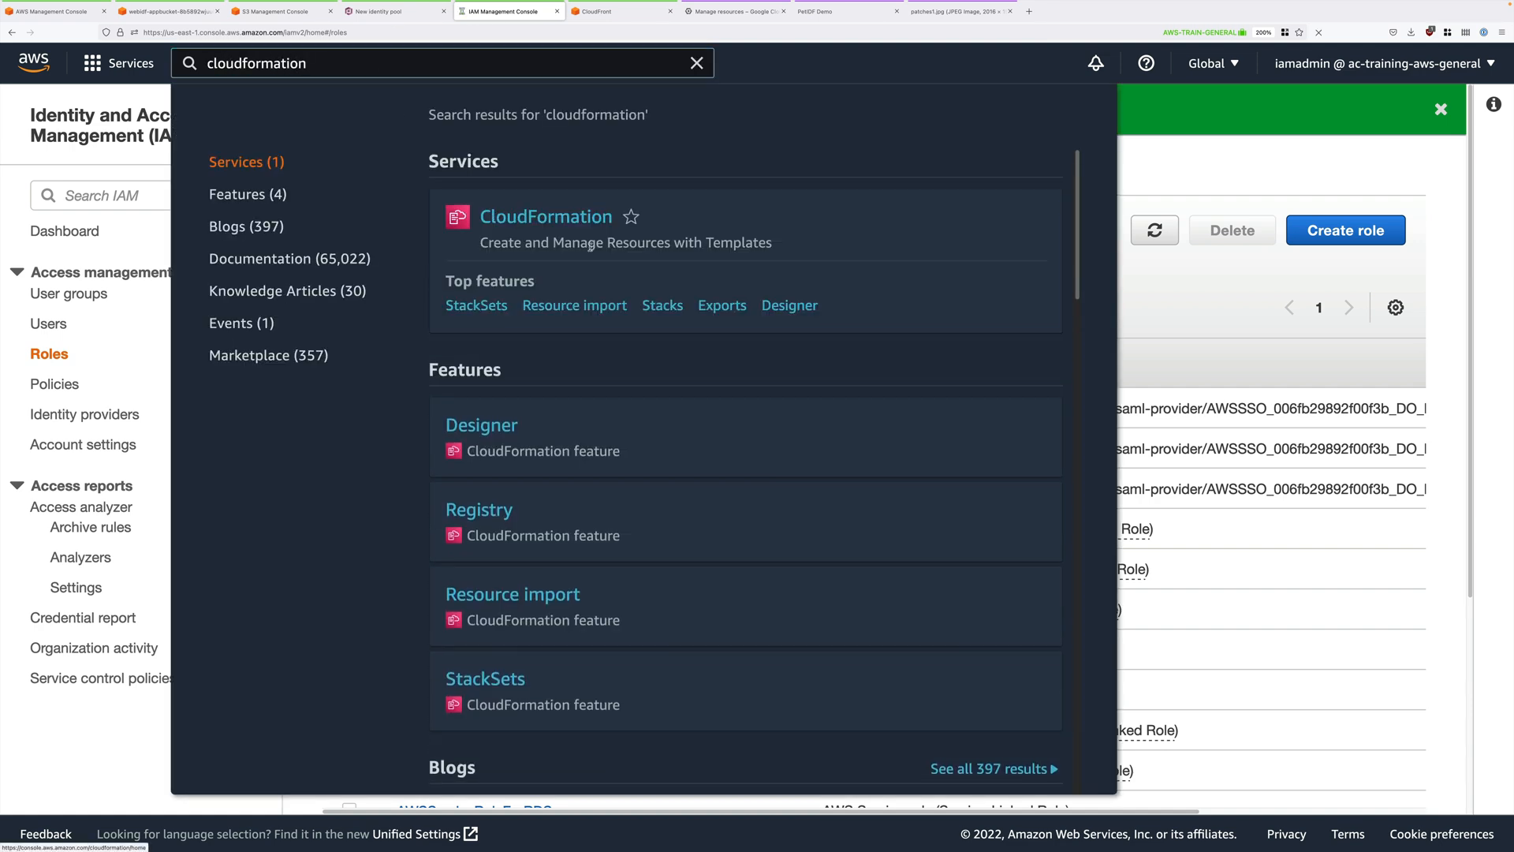
Step: Delete the WEBIDF CloudFormation stack, leaving it in DELETE_IN_PROGRESS
{"action": "left_click", "coordinate": [546, 216]}
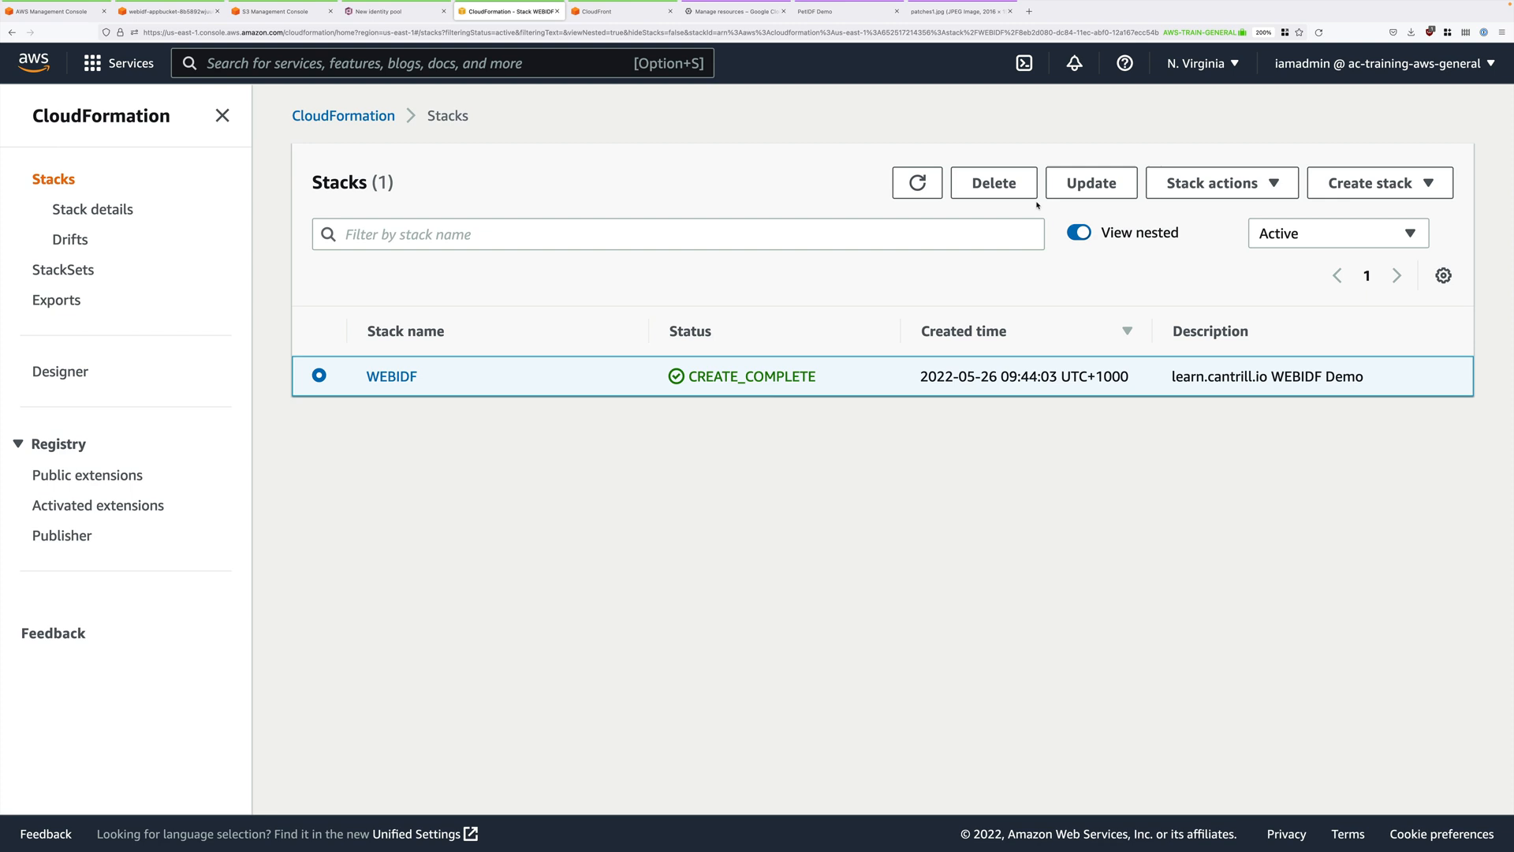
{"action": "mouse_move", "coordinate": [975, 522]}
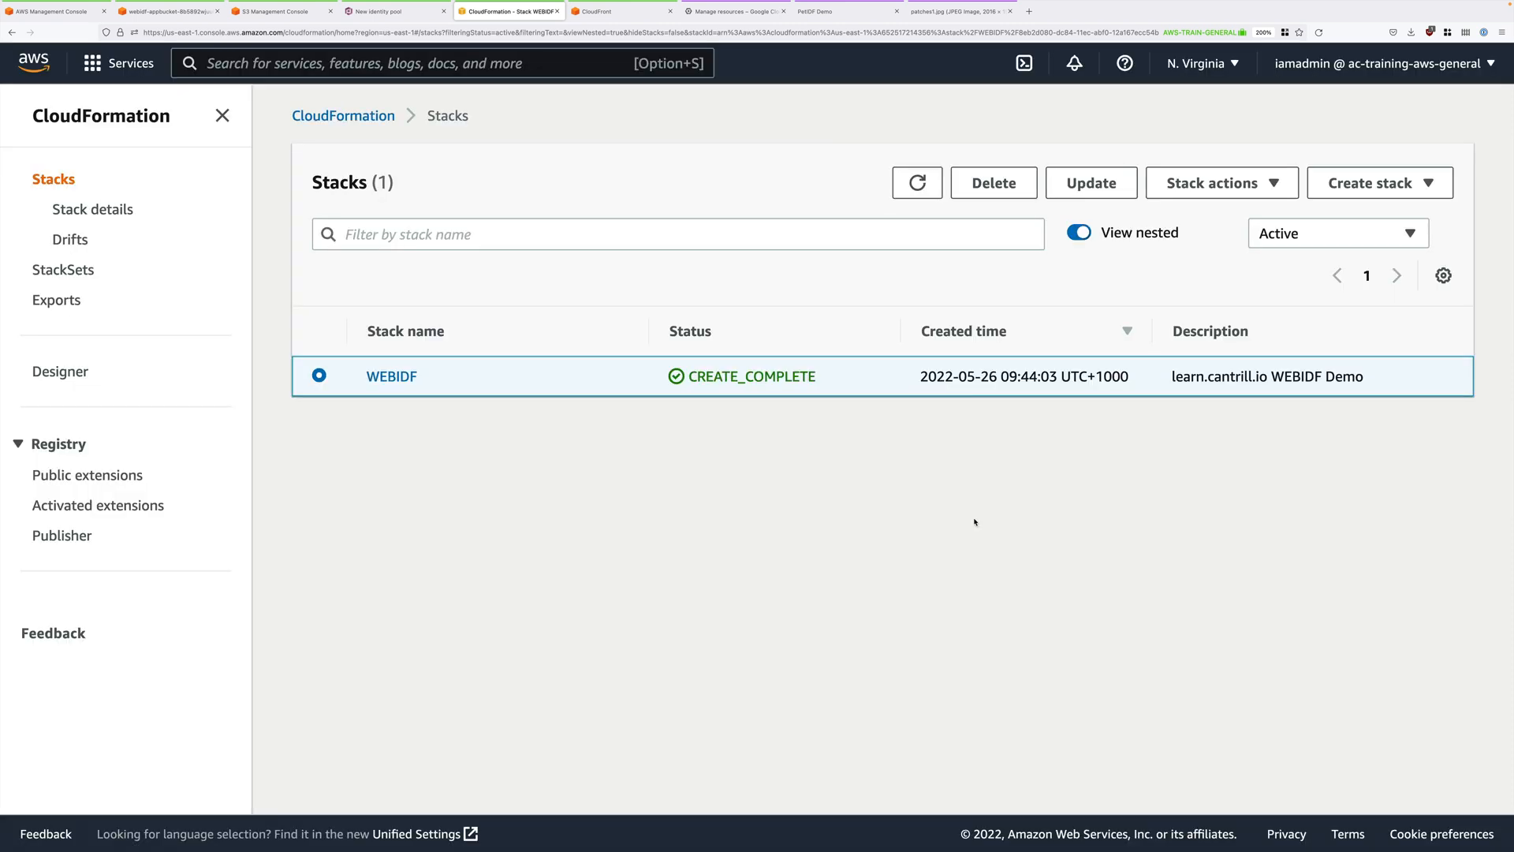
{"action": "left_click", "coordinate": [993, 183]}
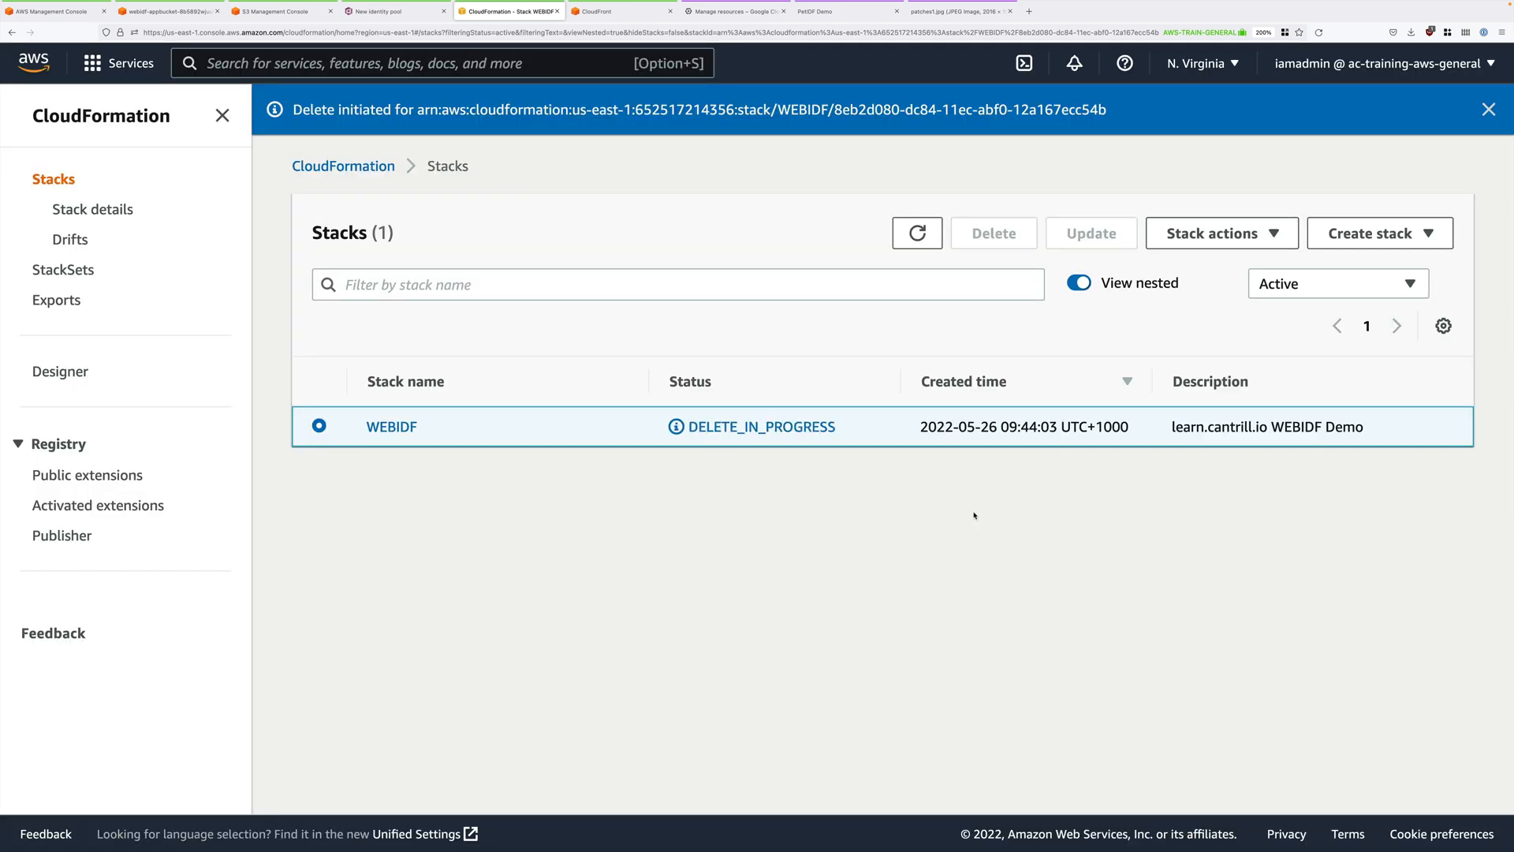